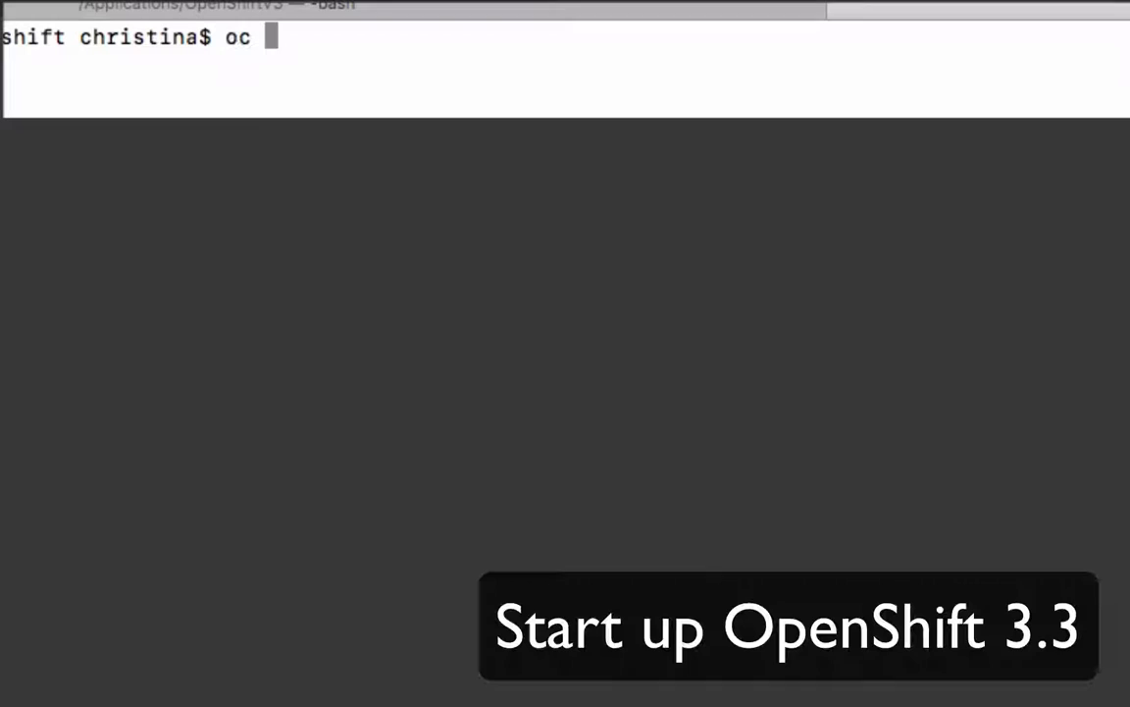
Step: Start a local OpenShift cluster with 'oc cluster up' in the terminal
text(cluster)
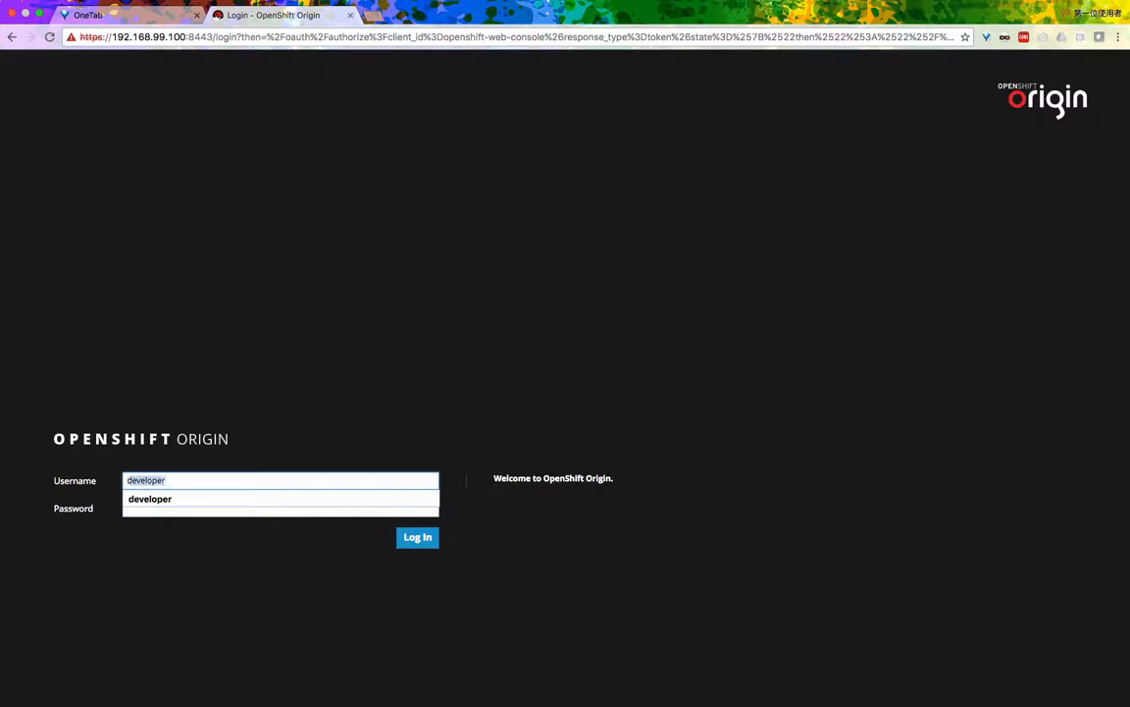
Step: Log in to the web console as developer, then bring the terminal back to front
click(417, 537)
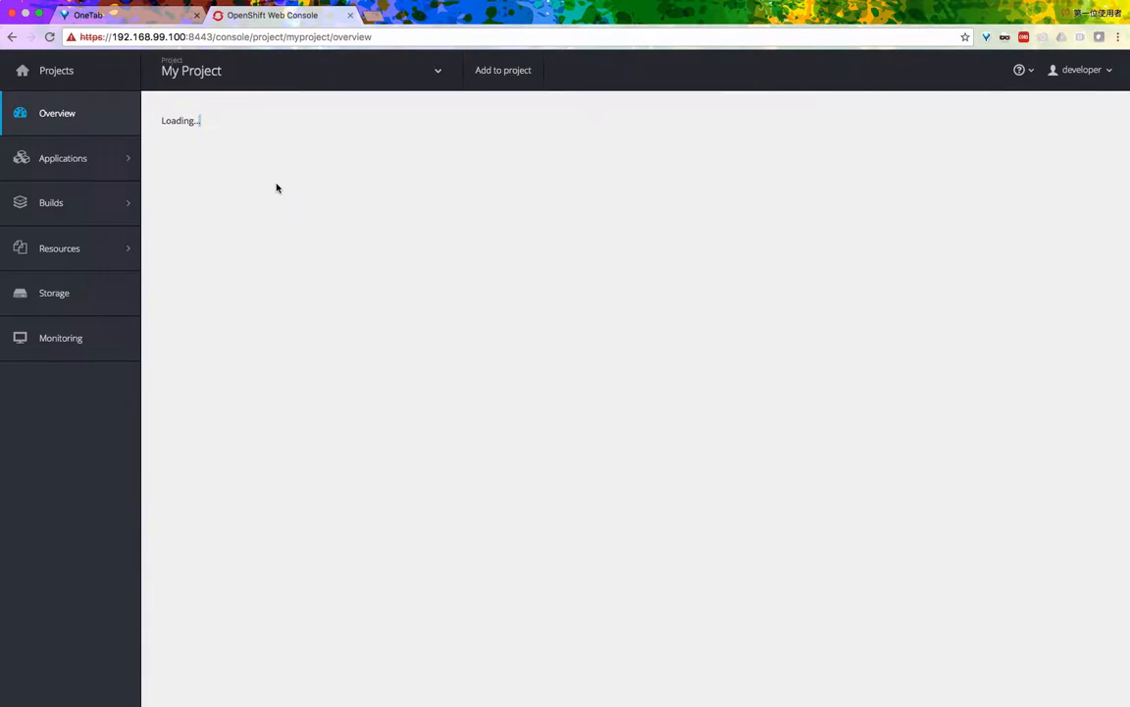
click(63, 158)
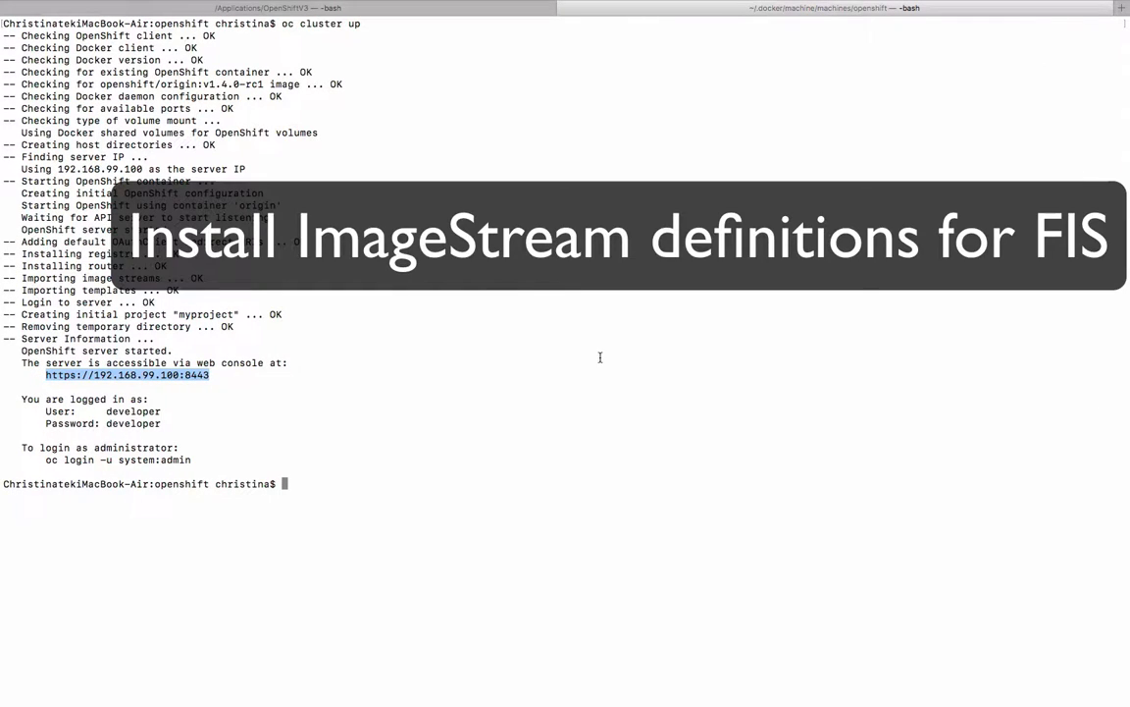
mouse_move(663, 423)
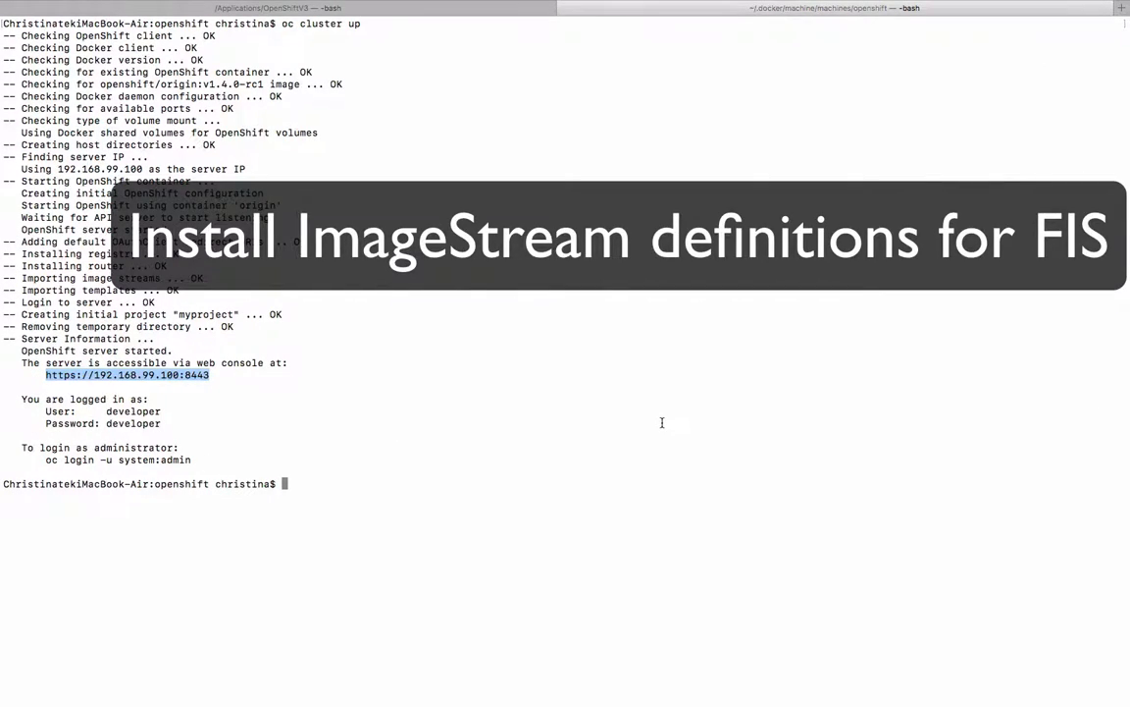
Step: Log in as system:admin and switch to the openshift project
text(oc login)
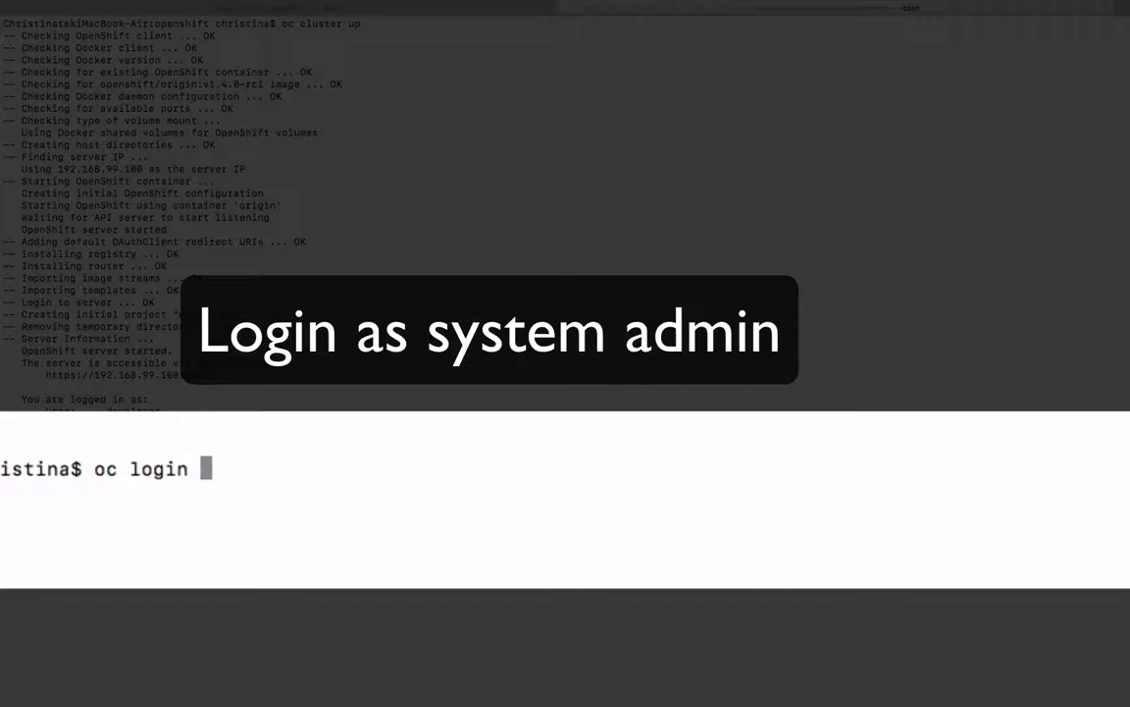
text(-u system:admin)
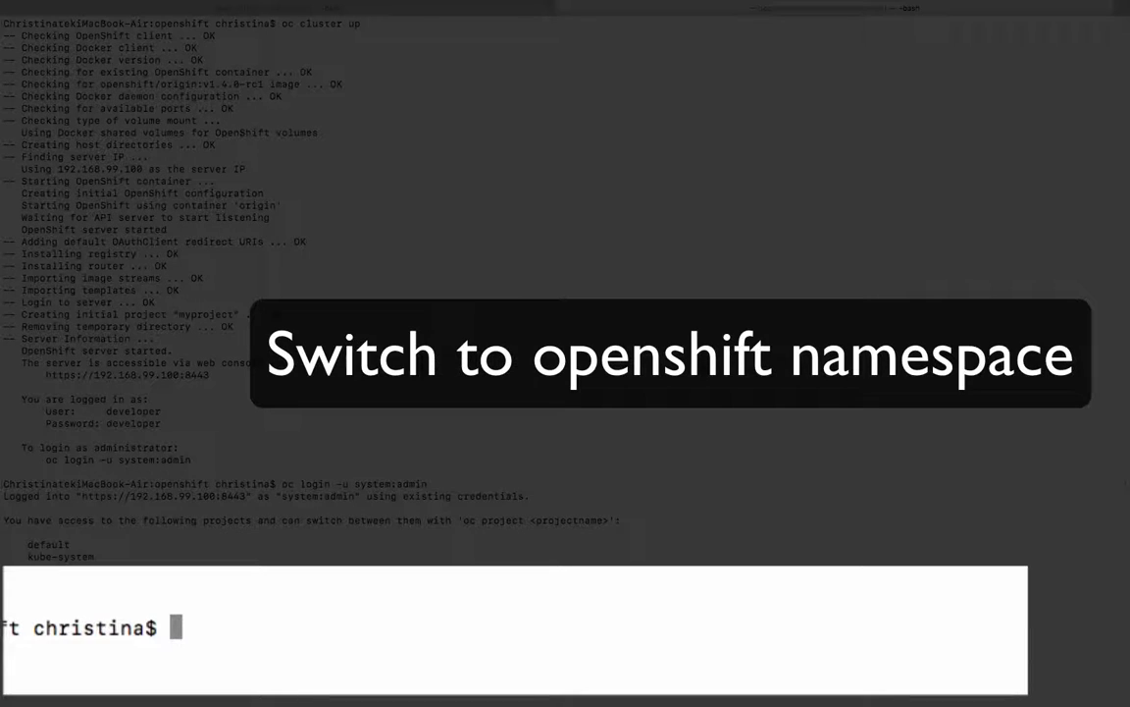
text(oc project open)
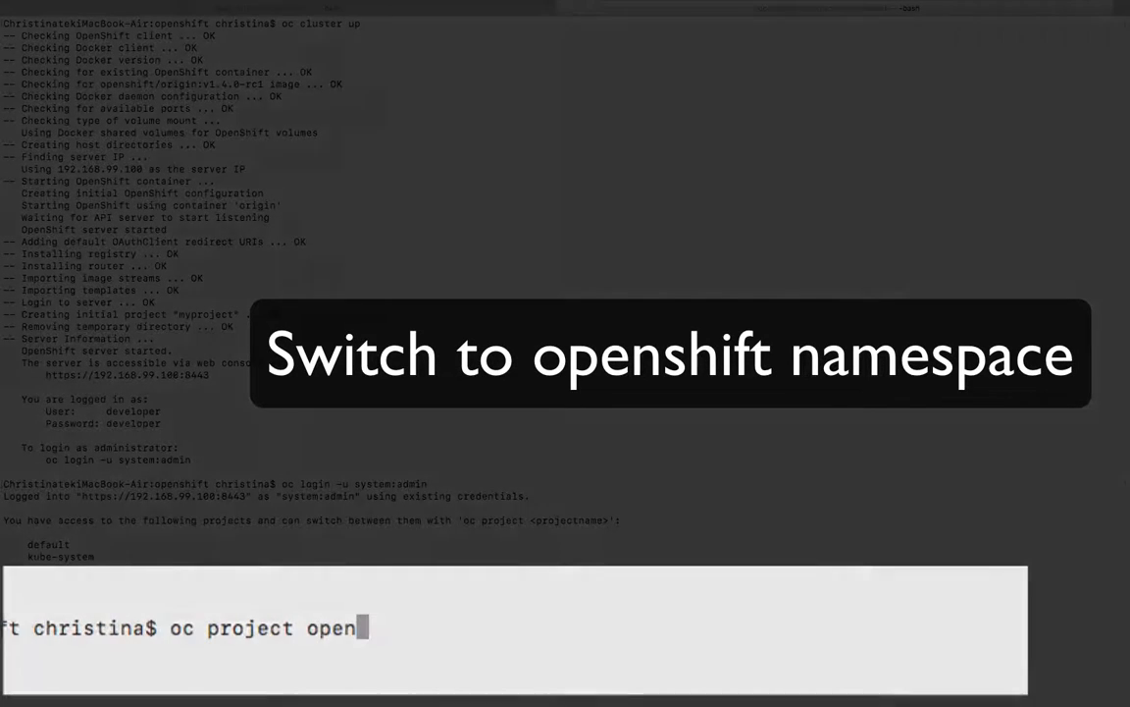
key(Enter)
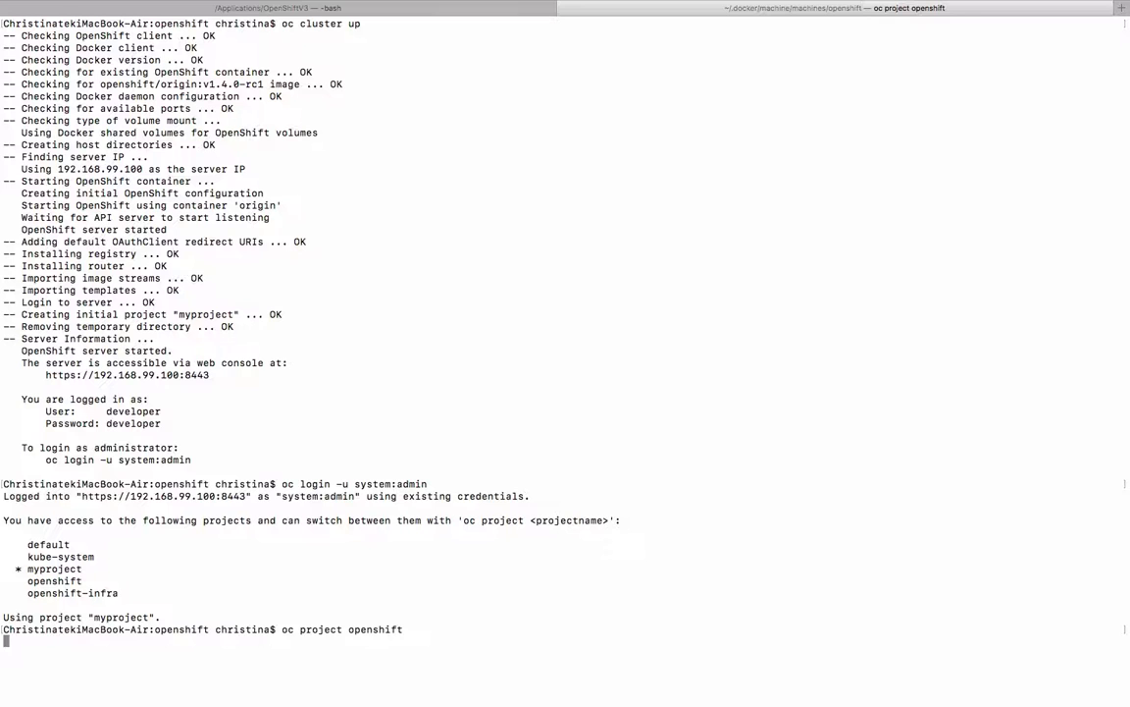
Step: From the Desktop folder, create the image streams from fis-image-streams.json
text(cd ~/D)
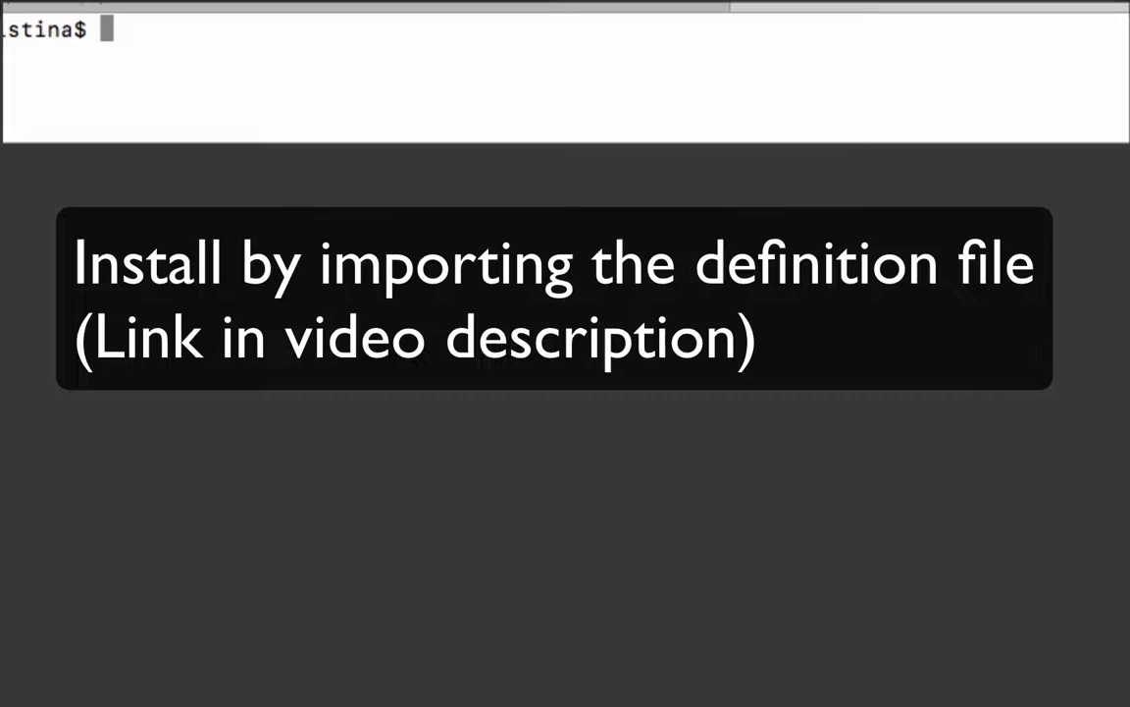
text(oc create)
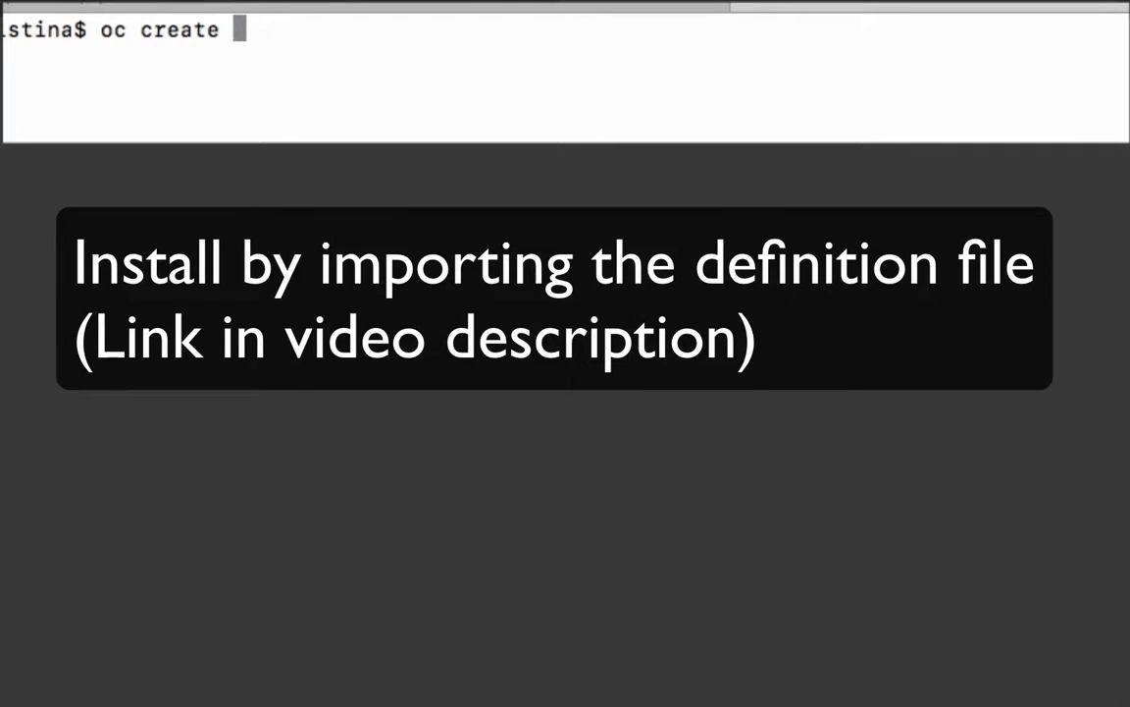
text(-f)
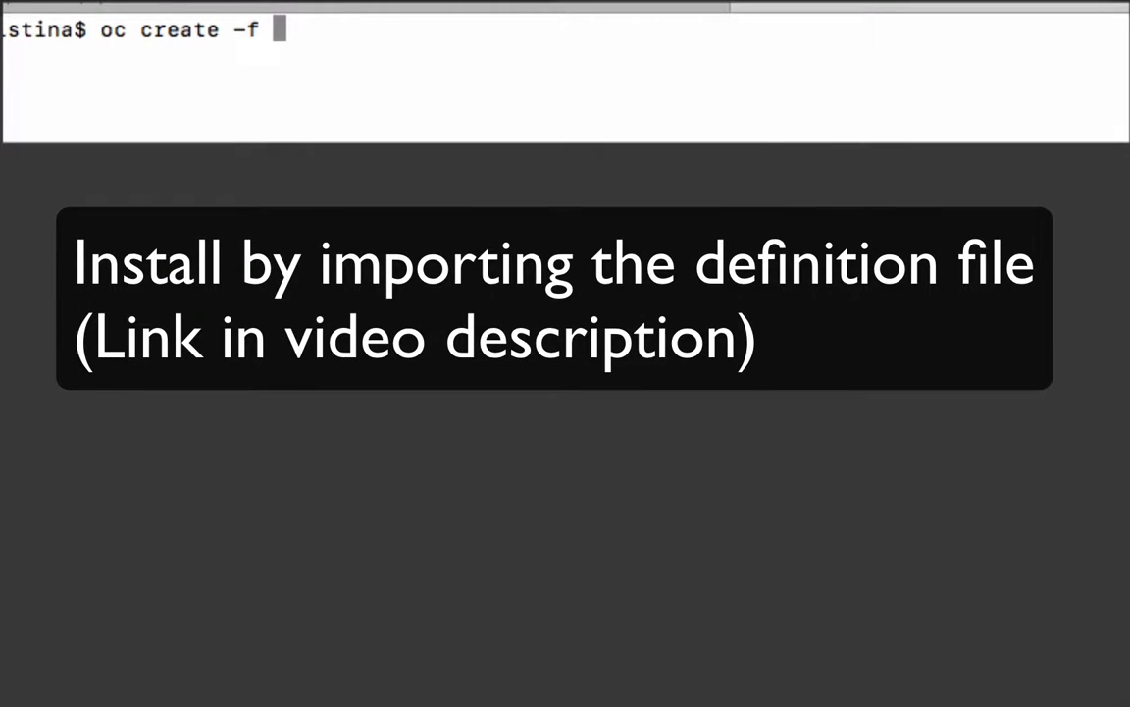
text(fis-image-streams.json)
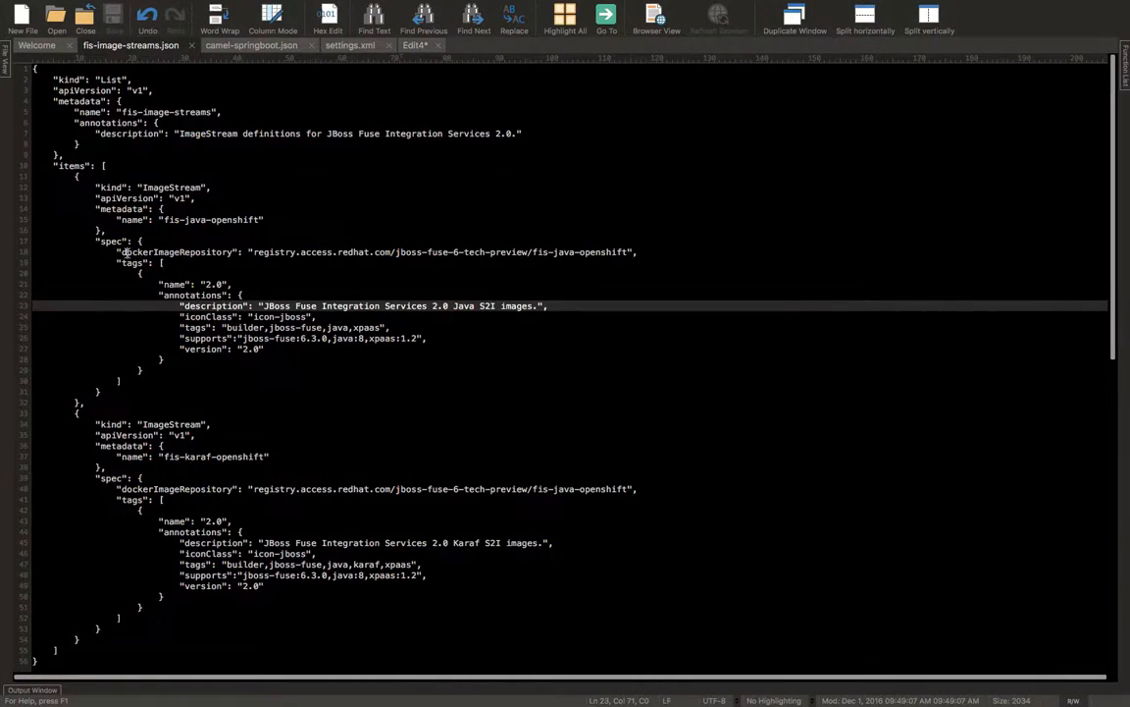
drag(124, 251, 698, 314)
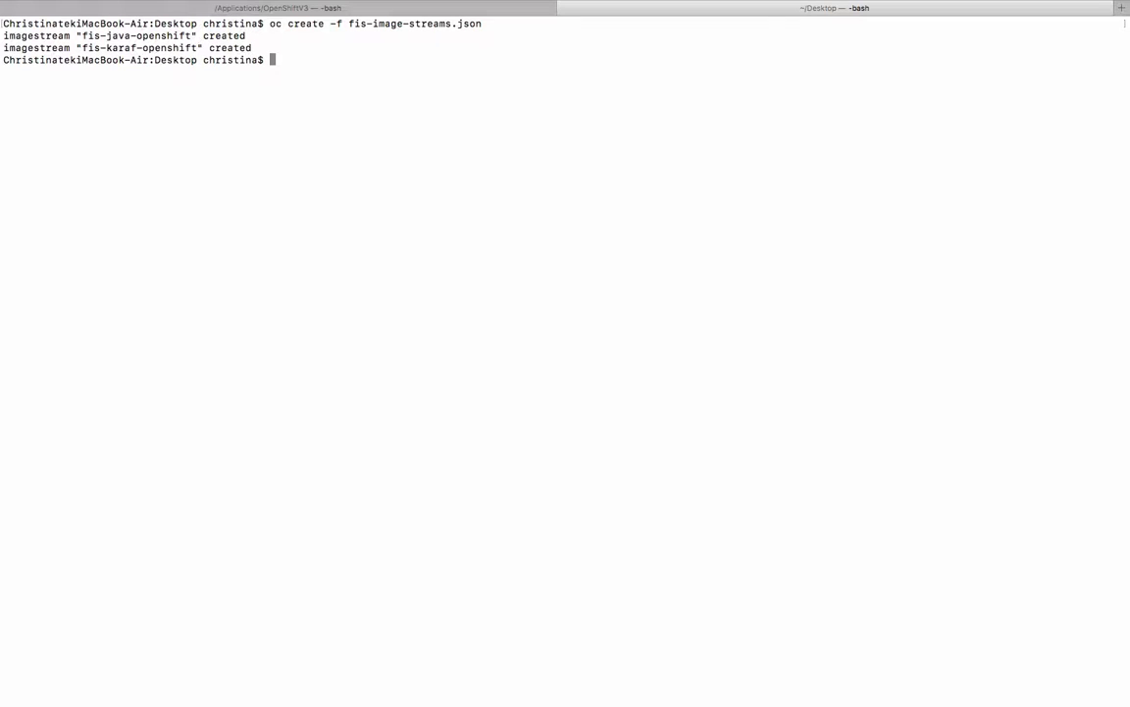
Step: Log the terminal session back in with 'oc login -u developer'
text(oc login)
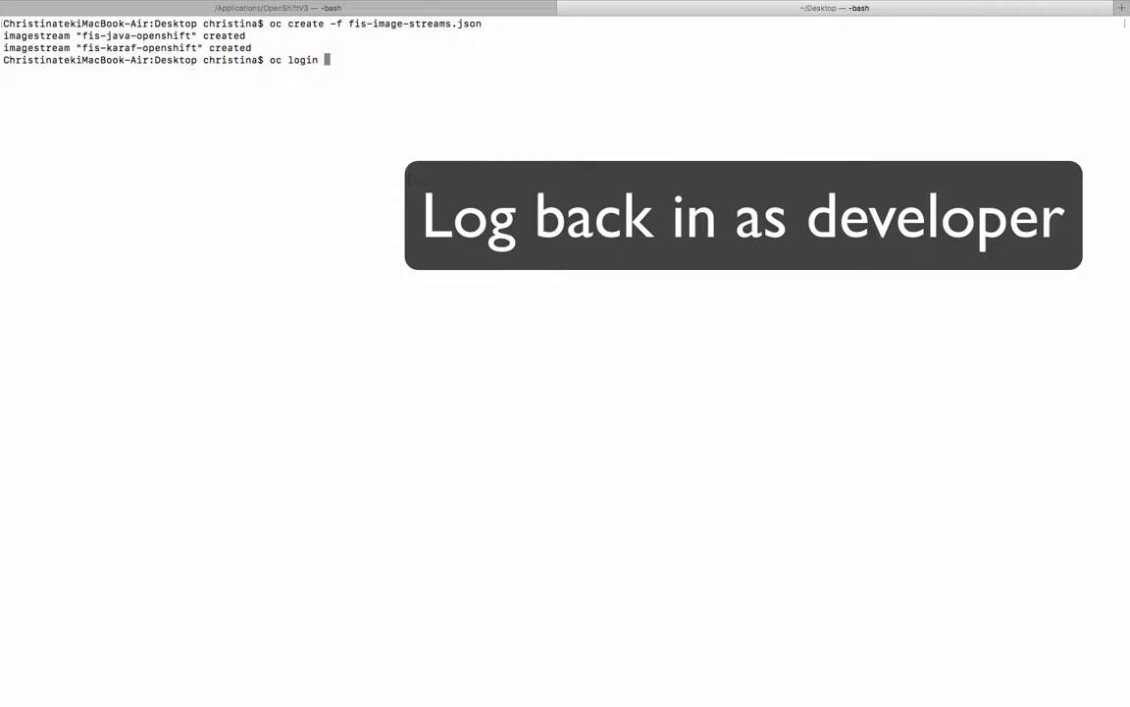
text(-u developer)
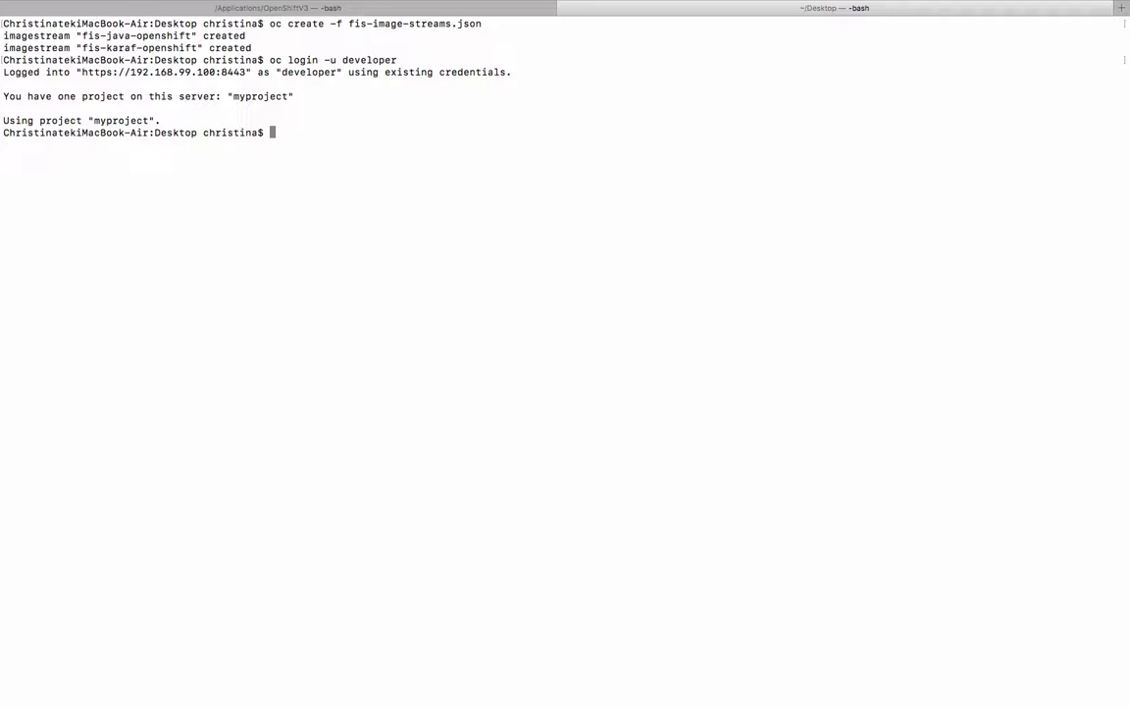
mouse_move(406, 124)
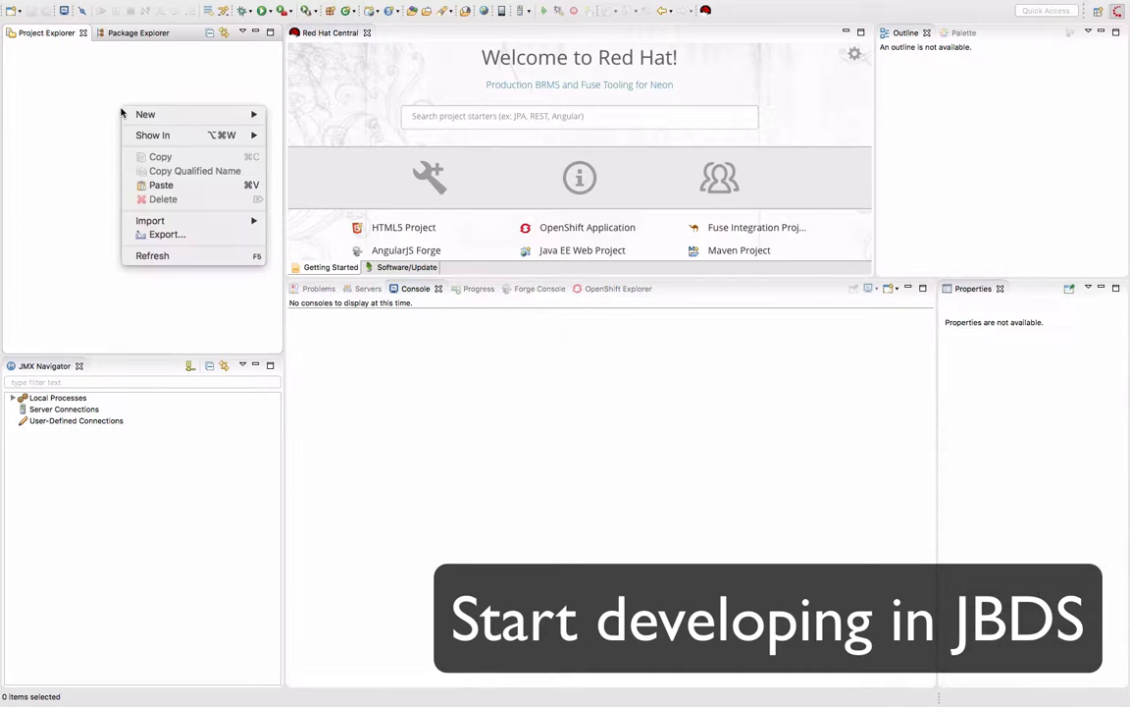
Step: In Maven archetype preferences, add a remote catalog described as 'FIS Archetype'
click(116, 9)
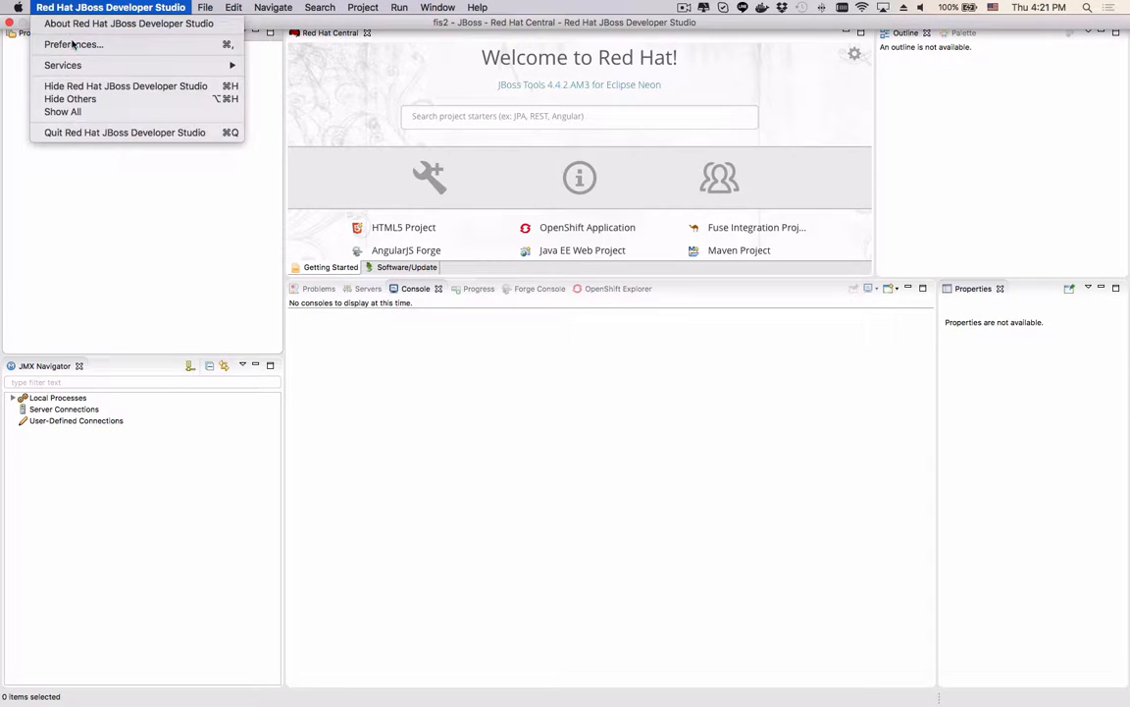
click(76, 43)
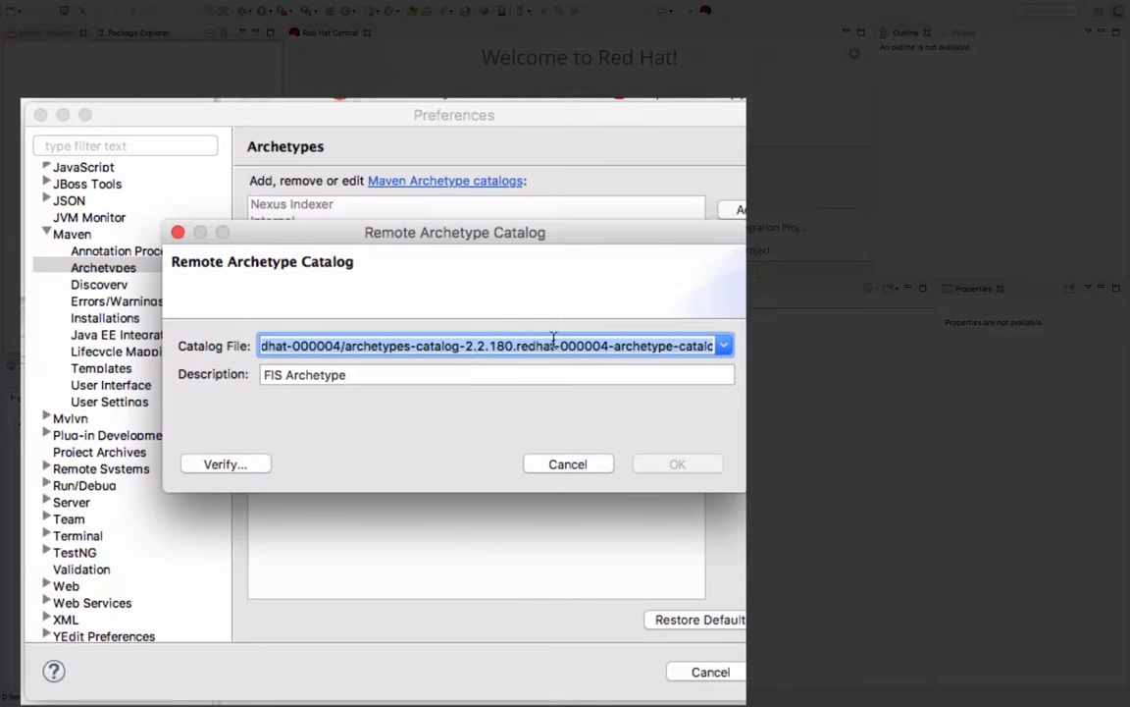
click(677, 463)
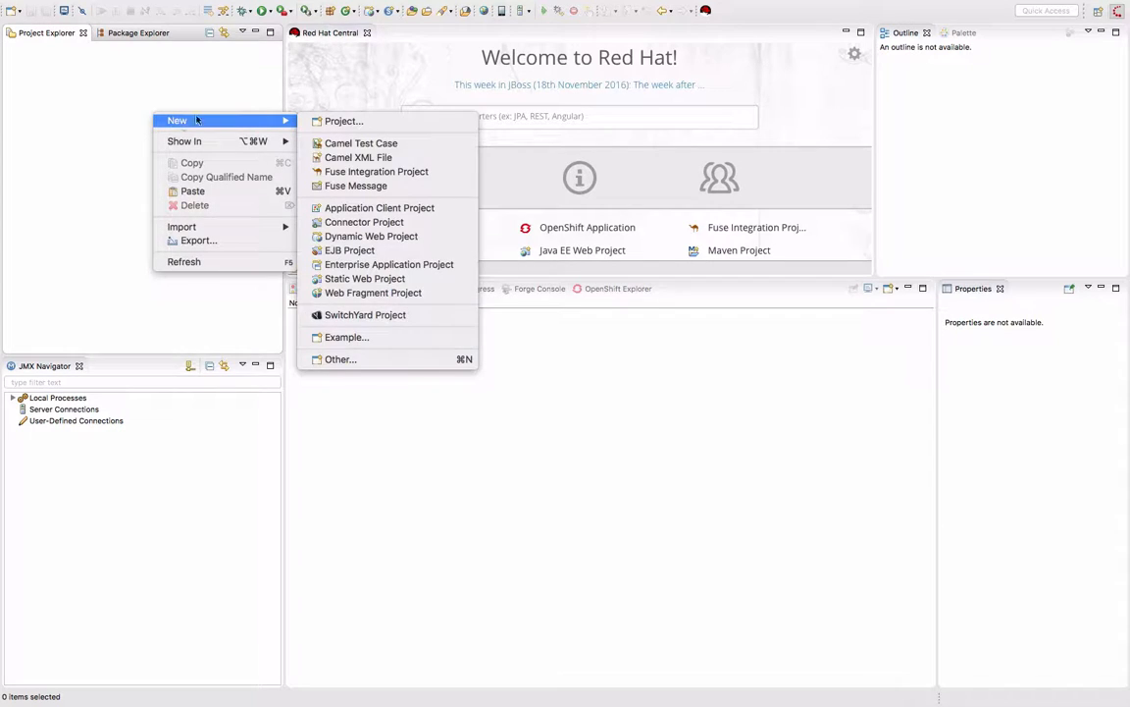
Step: Create Maven project 'myfissandbox' from the FIS catalog's spring-boot-camel-archetype
click(340, 359)
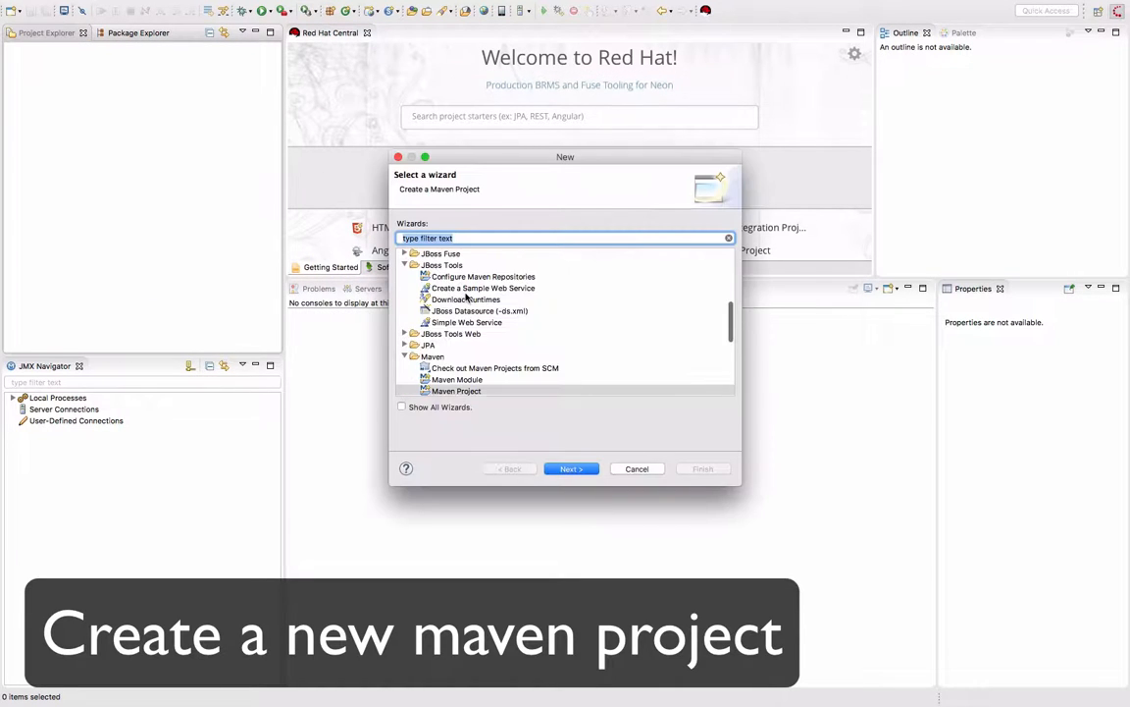
scroll(down, 3)
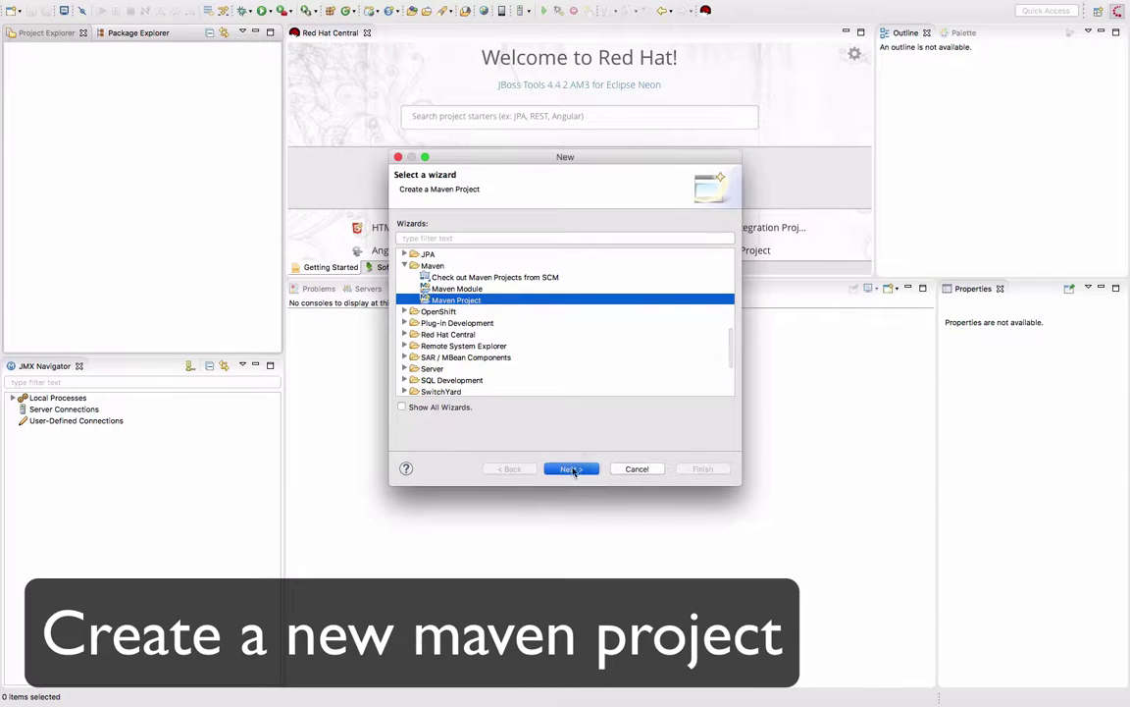
click(570, 468)
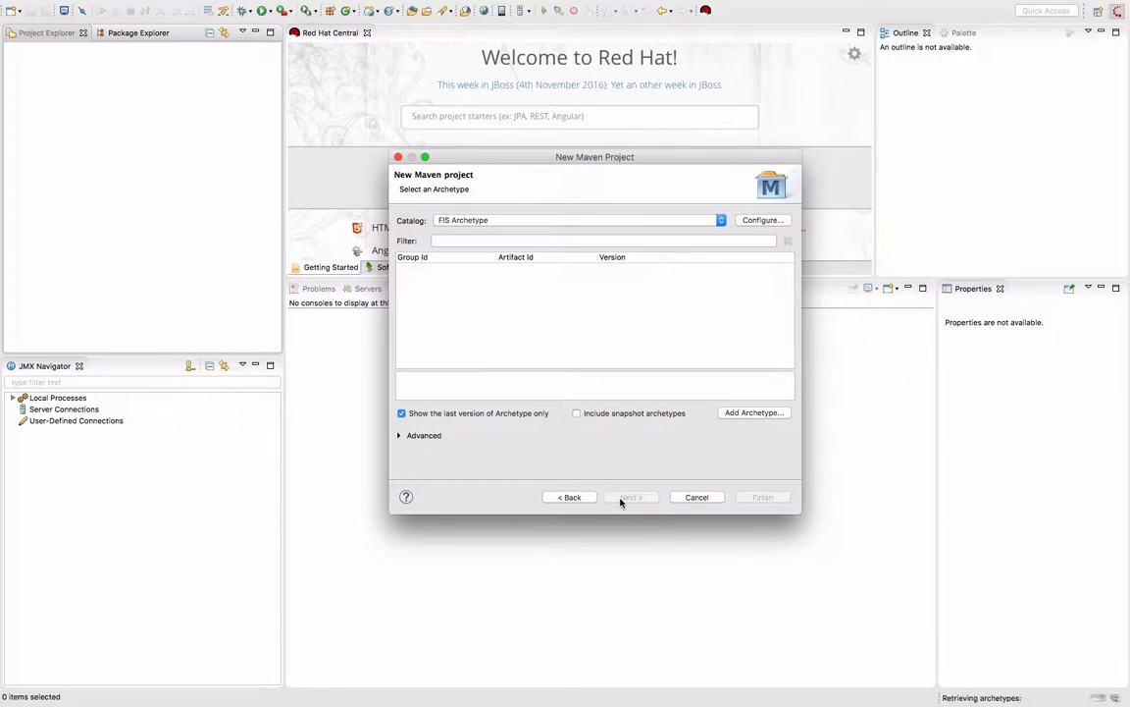
click(720, 219)
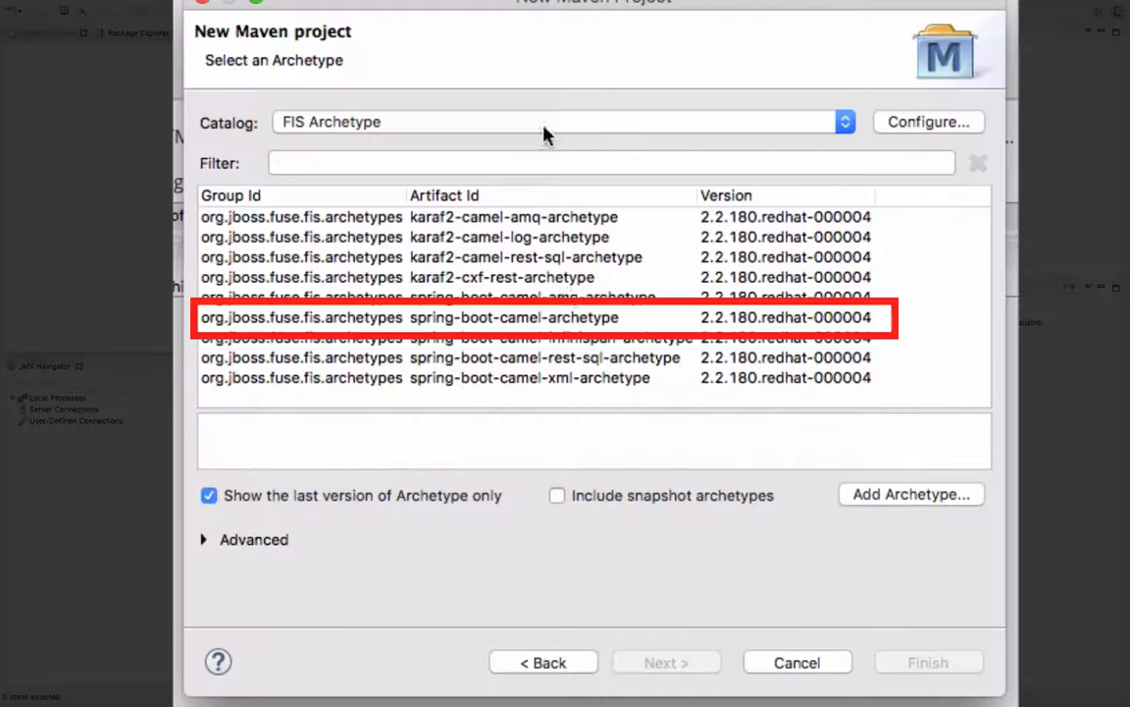
mouse_move(567, 316)
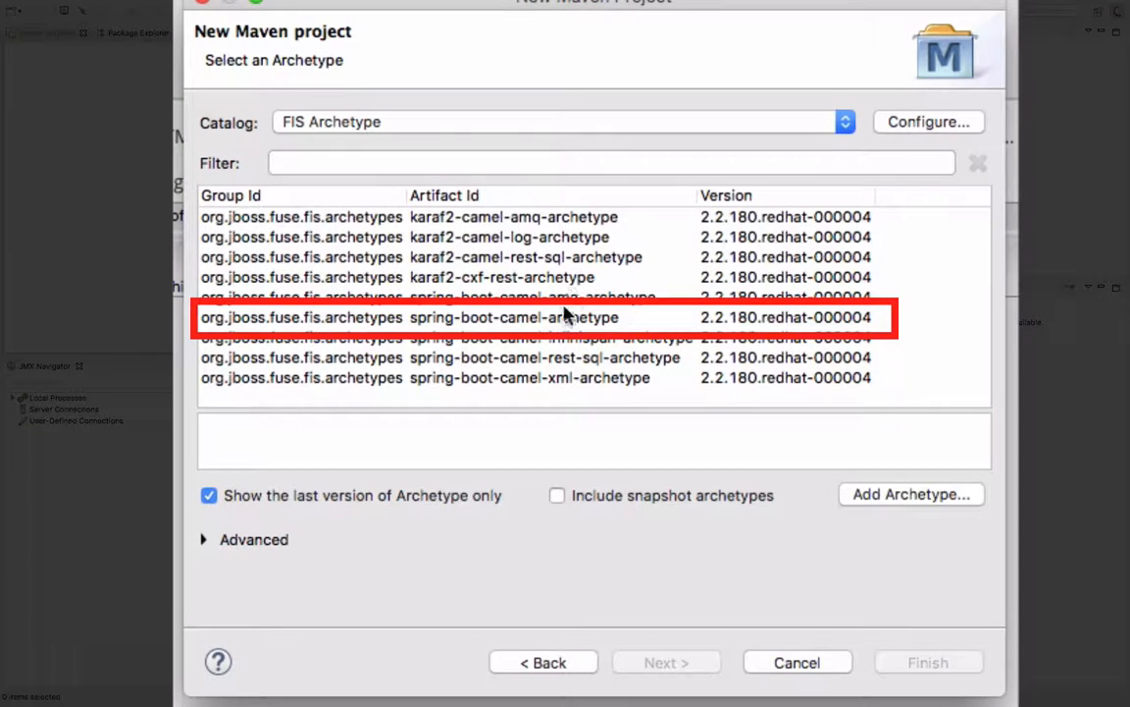
click(666, 662)
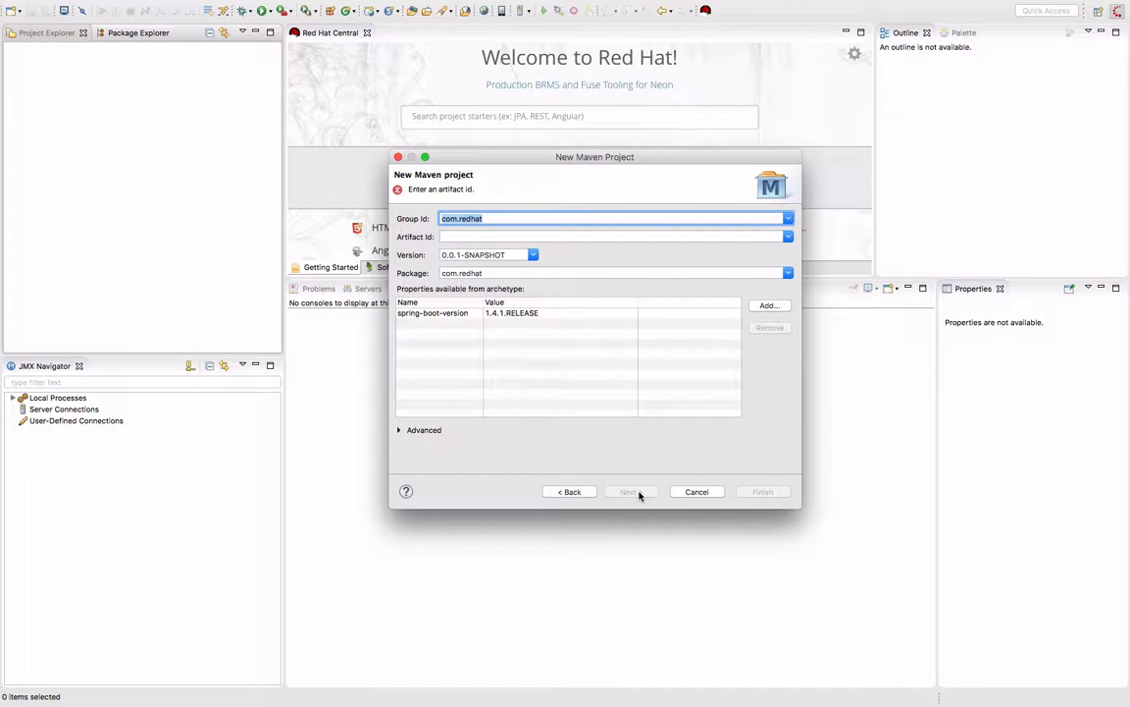
text(myfissand)
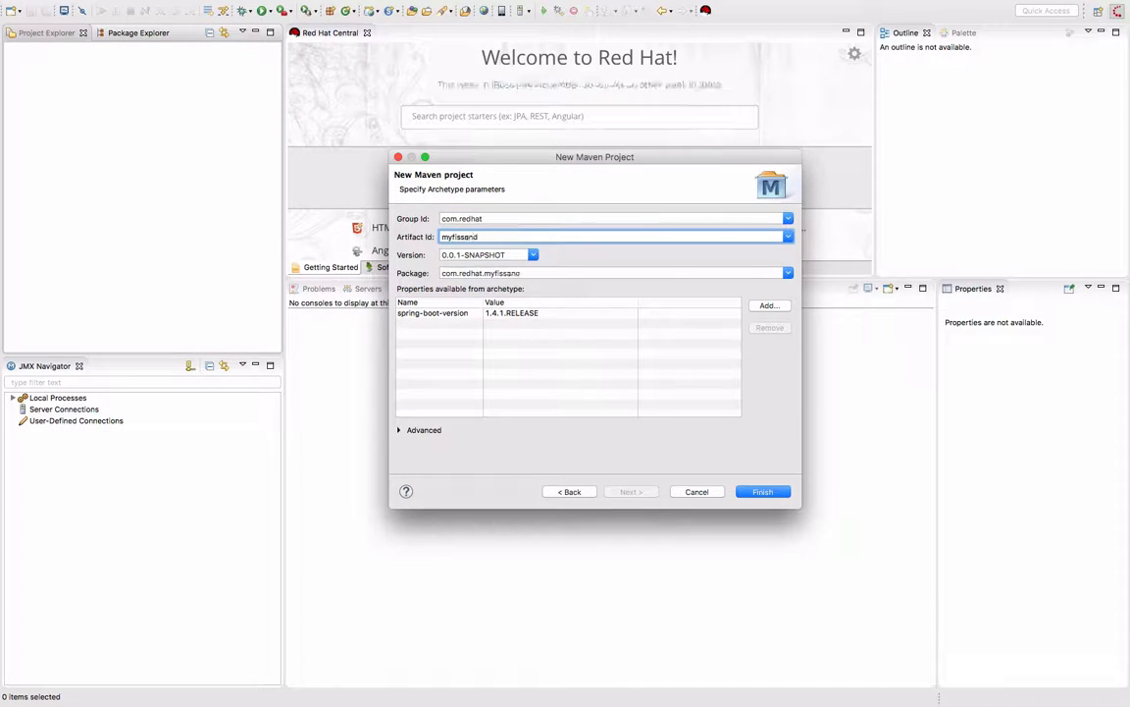
click(763, 491)
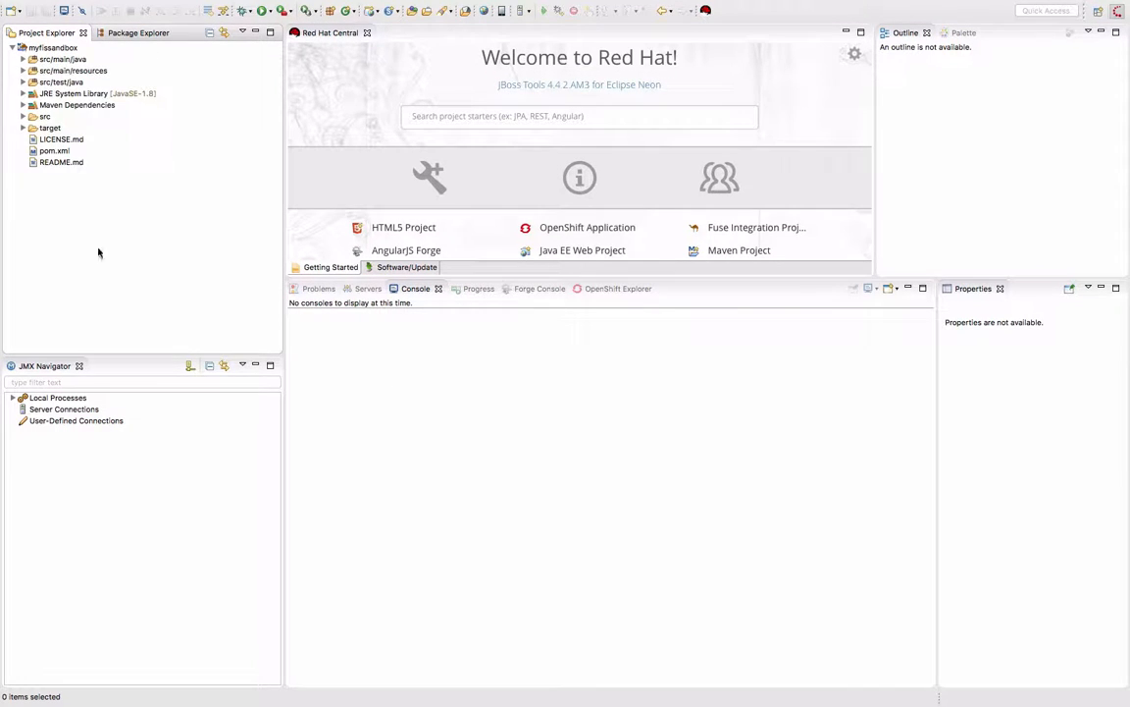
Step: Open Application.java, then open and close camel-context.xml
click(25, 57)
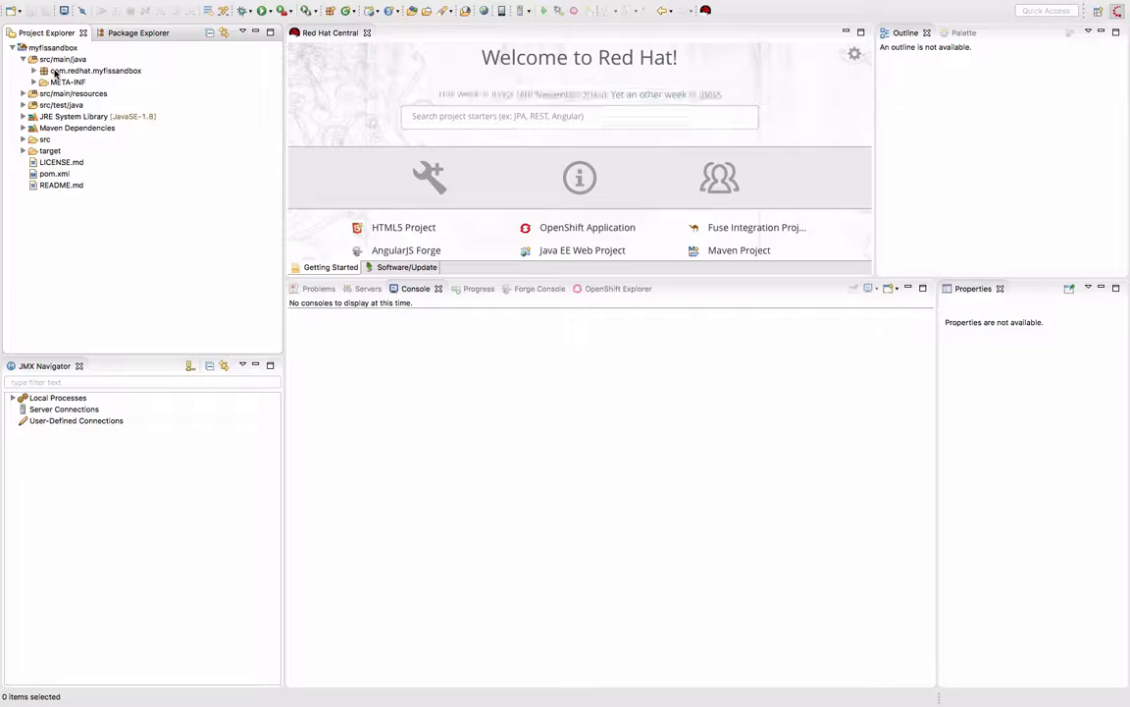
click(88, 84)
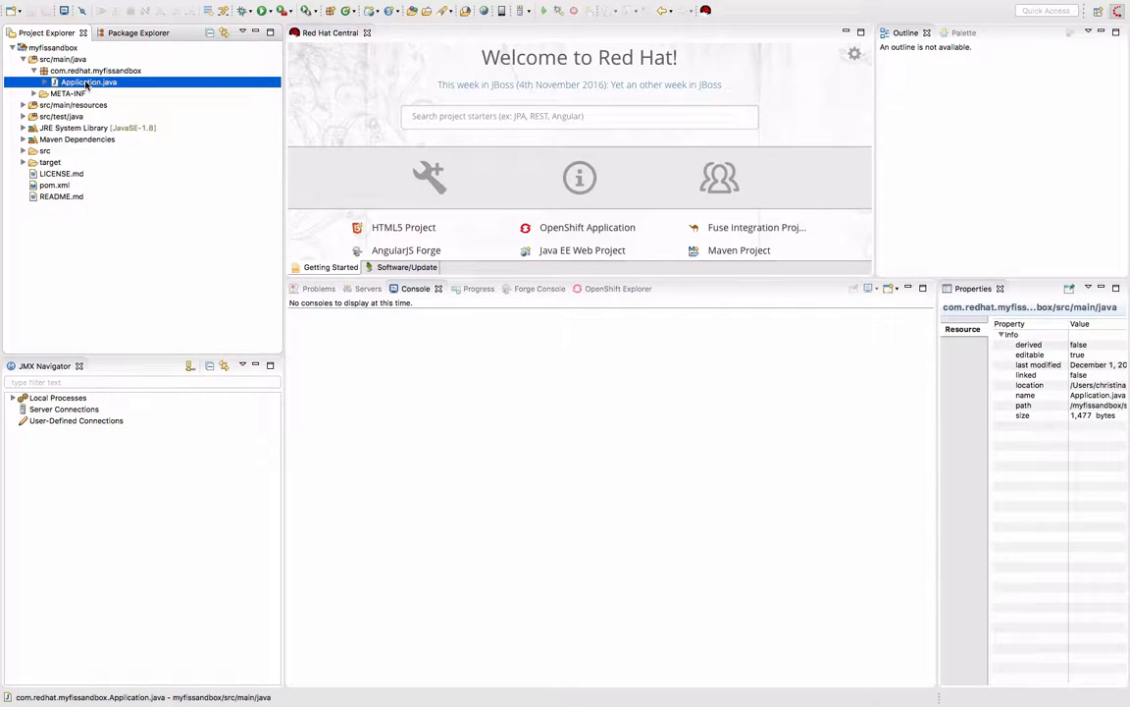
double_click(97, 88)
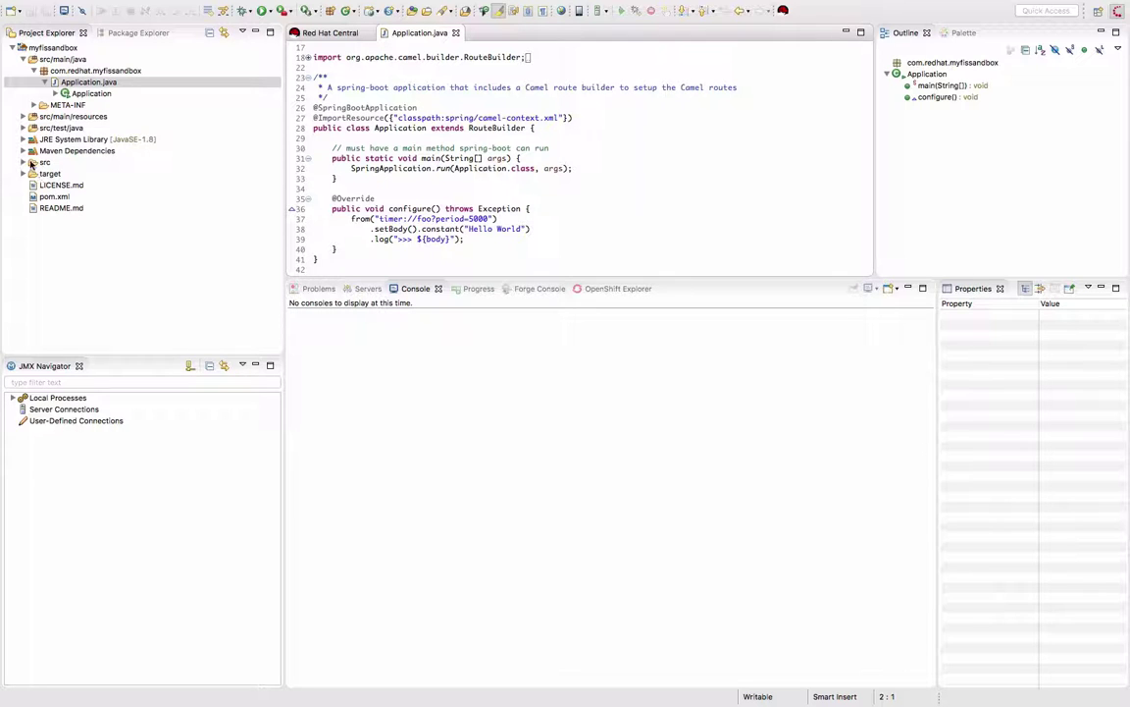
click(95, 80)
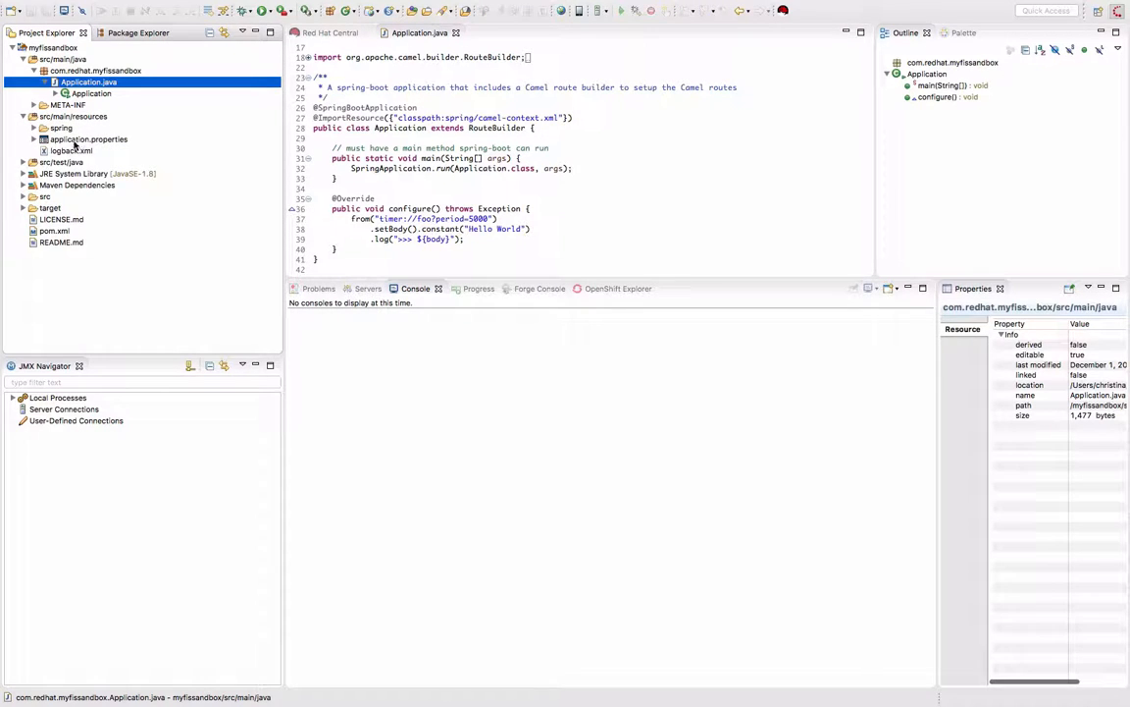
double_click(89, 139)
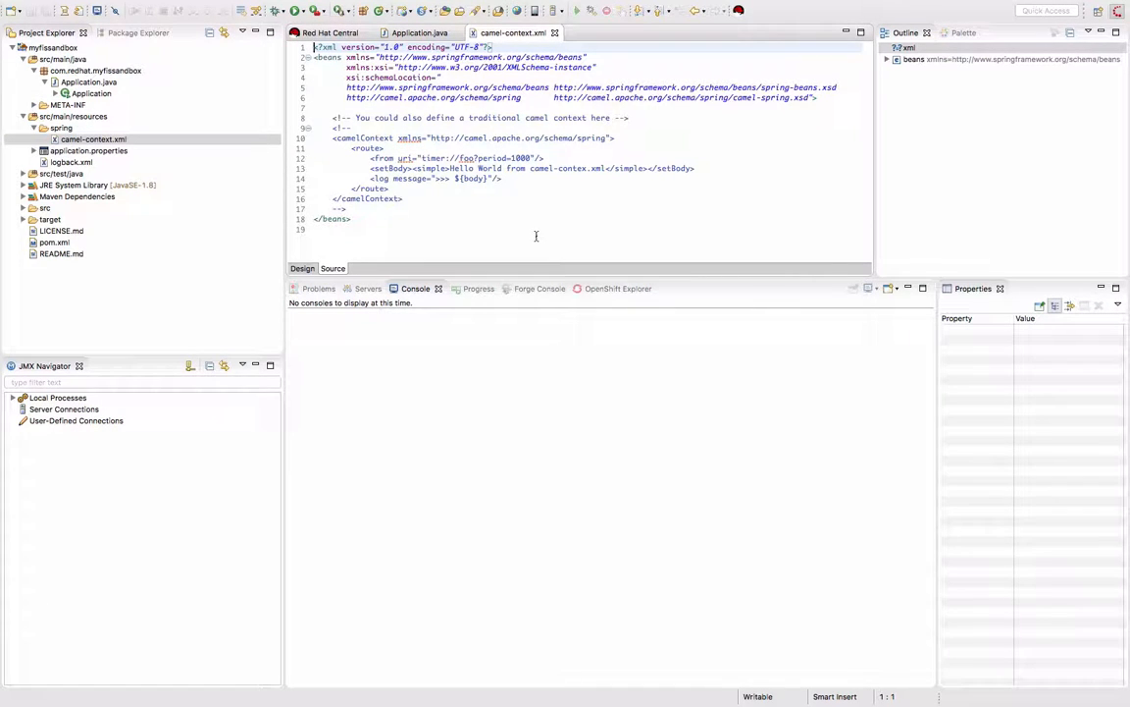
click(409, 32)
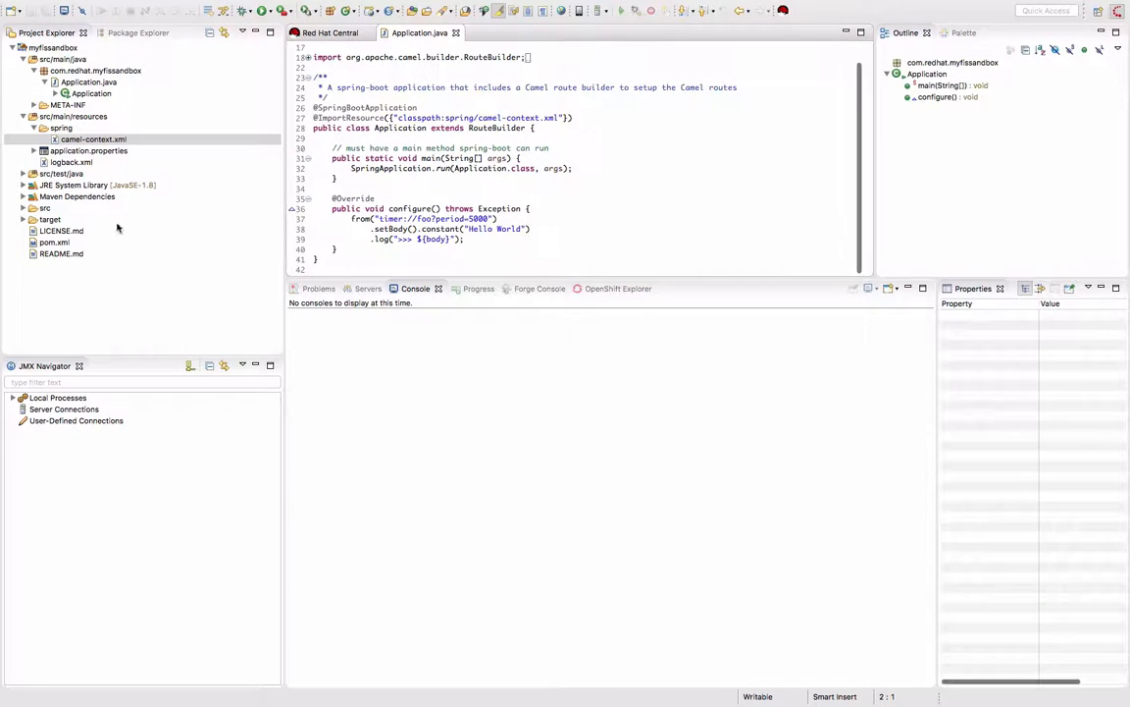
Step: Collapse the project tree, scroll through pom.xml, and bring up the project's actions
click(61, 44)
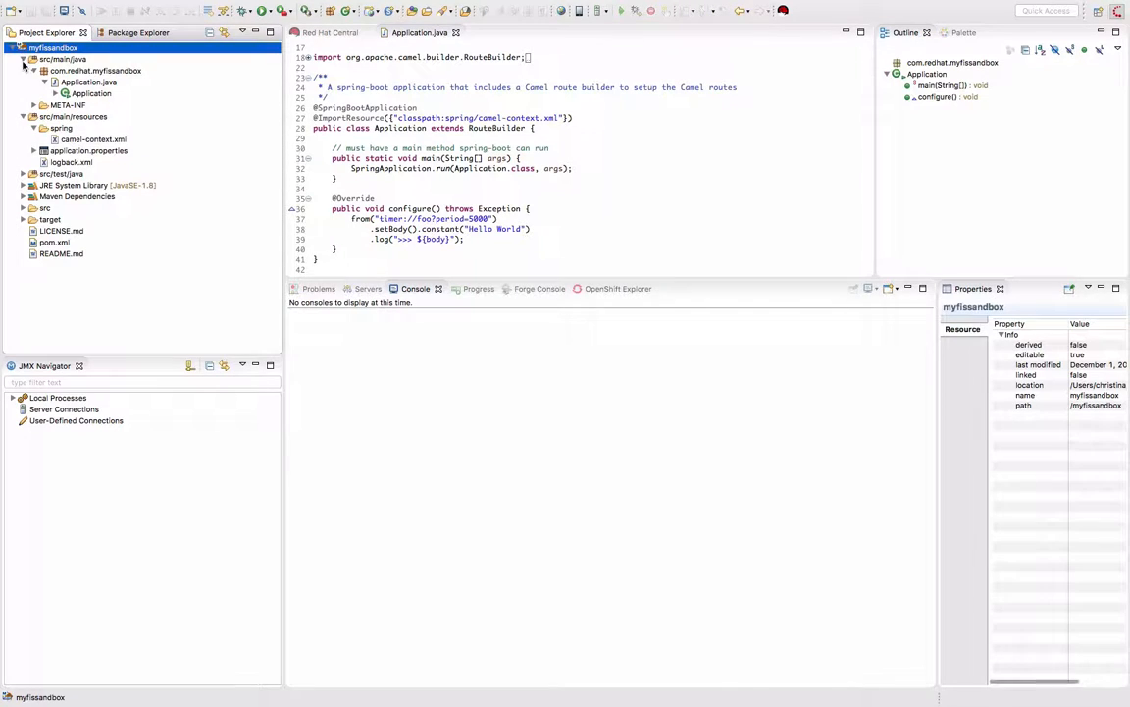
click(21, 47)
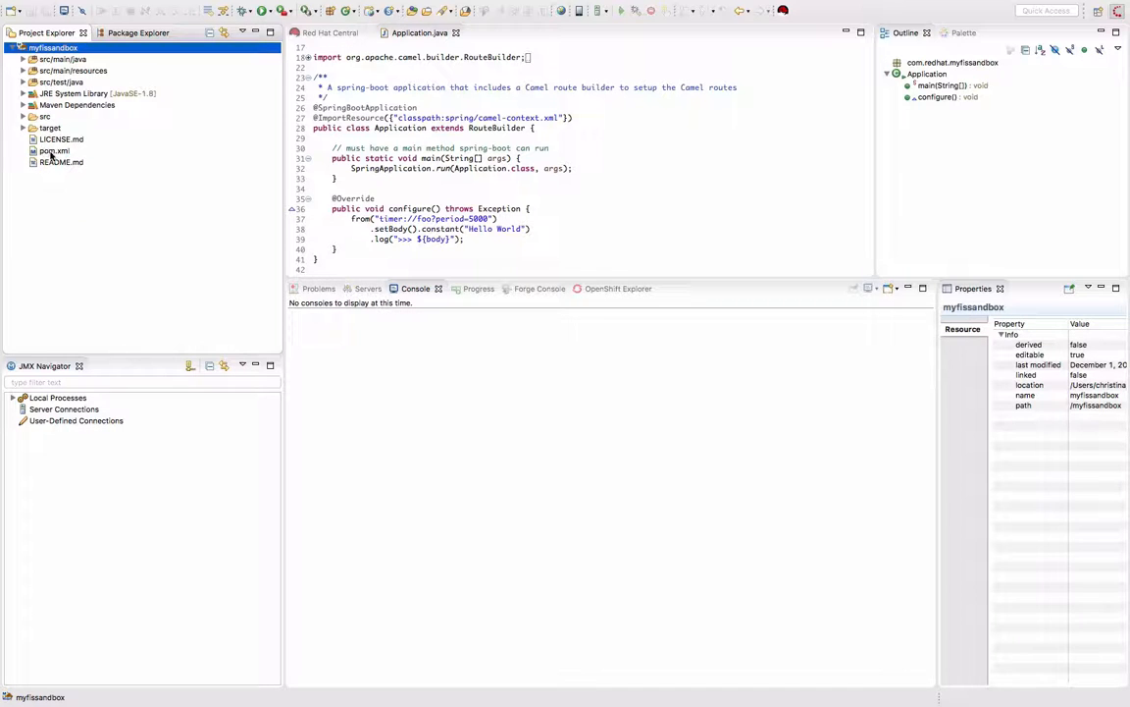
double_click(54, 150)
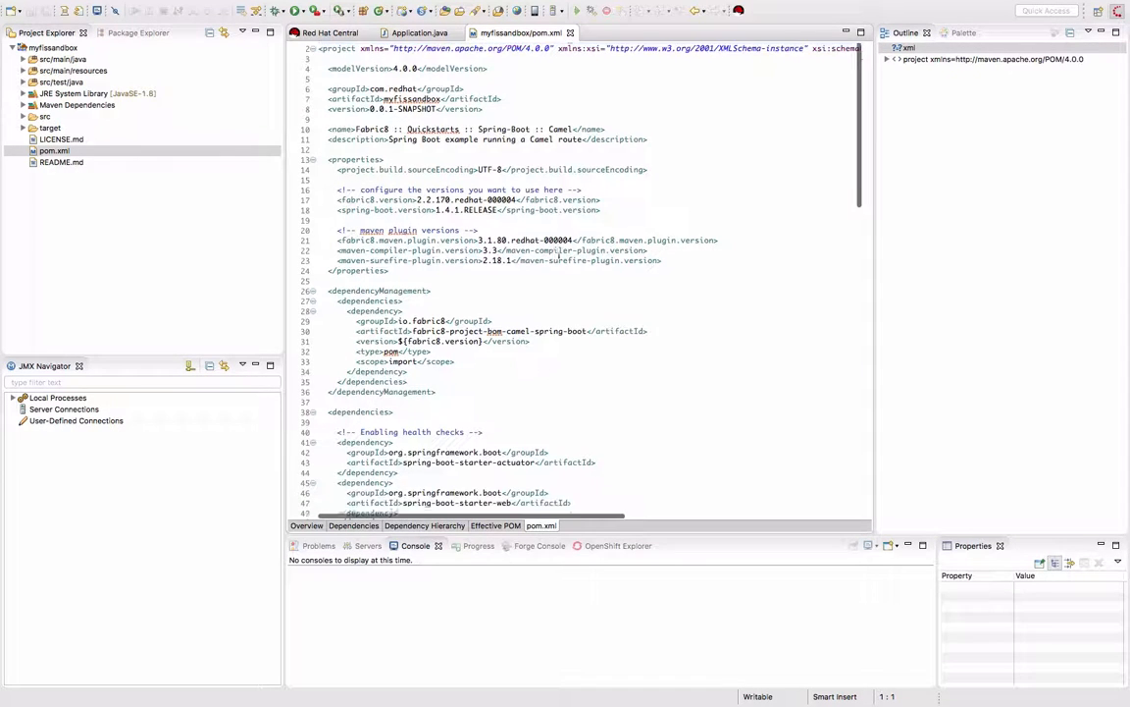
scroll(down, 3)
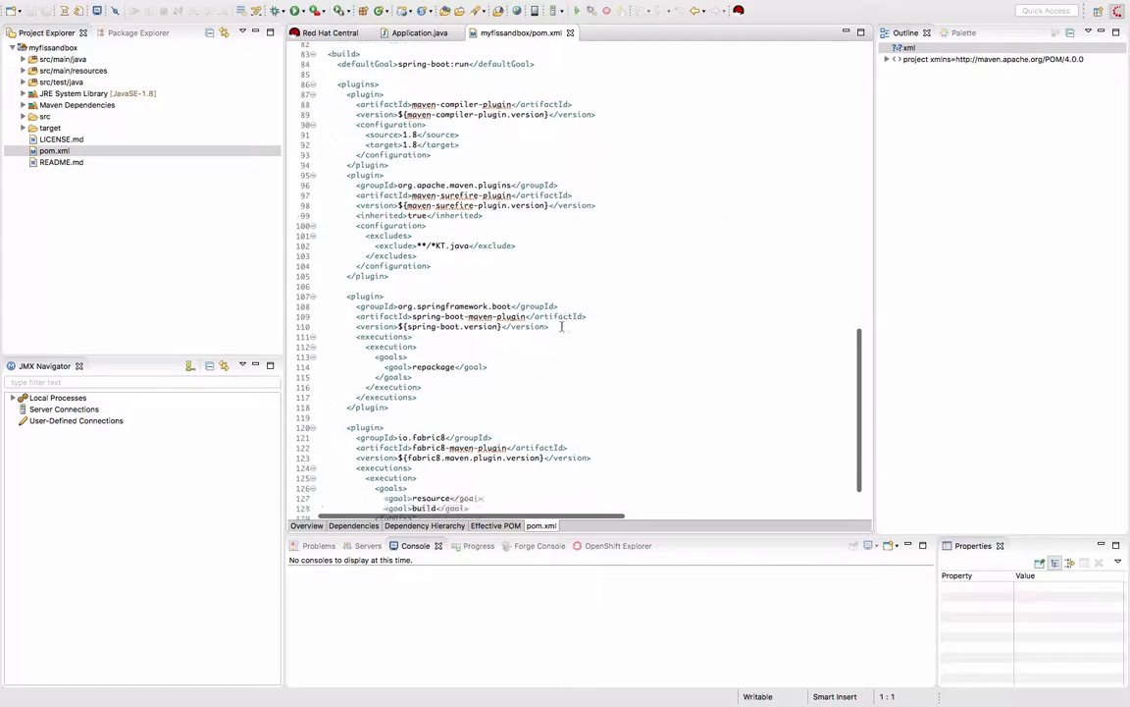
scroll(down, 3)
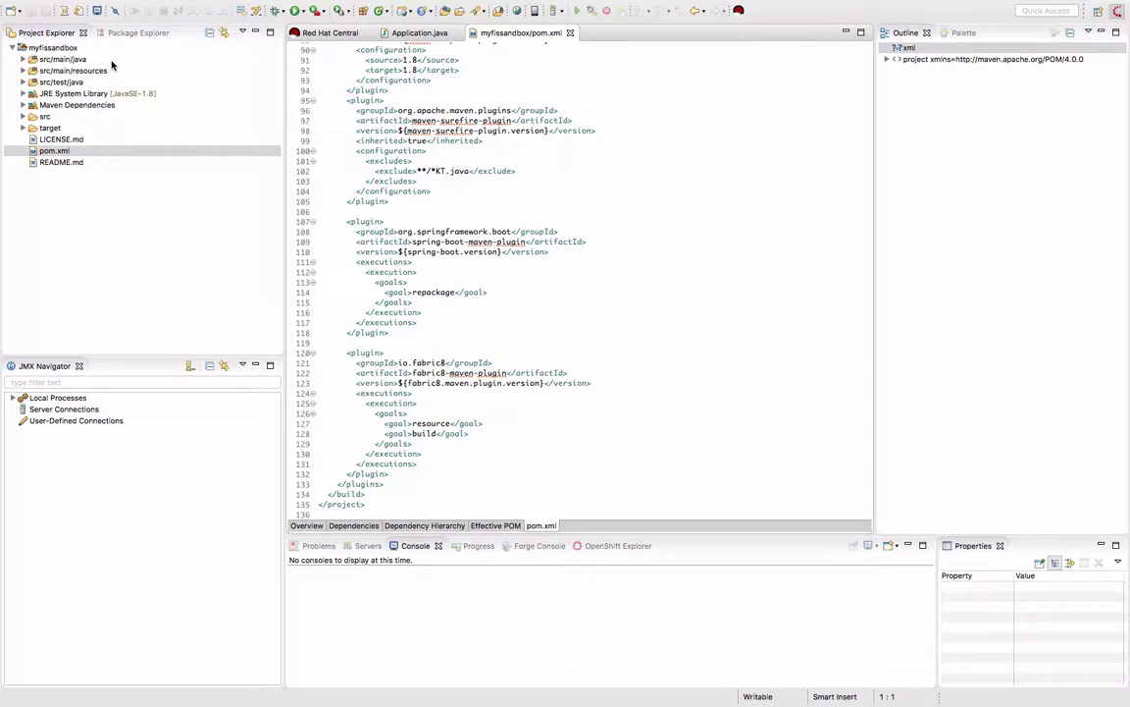
right_click(49, 47)
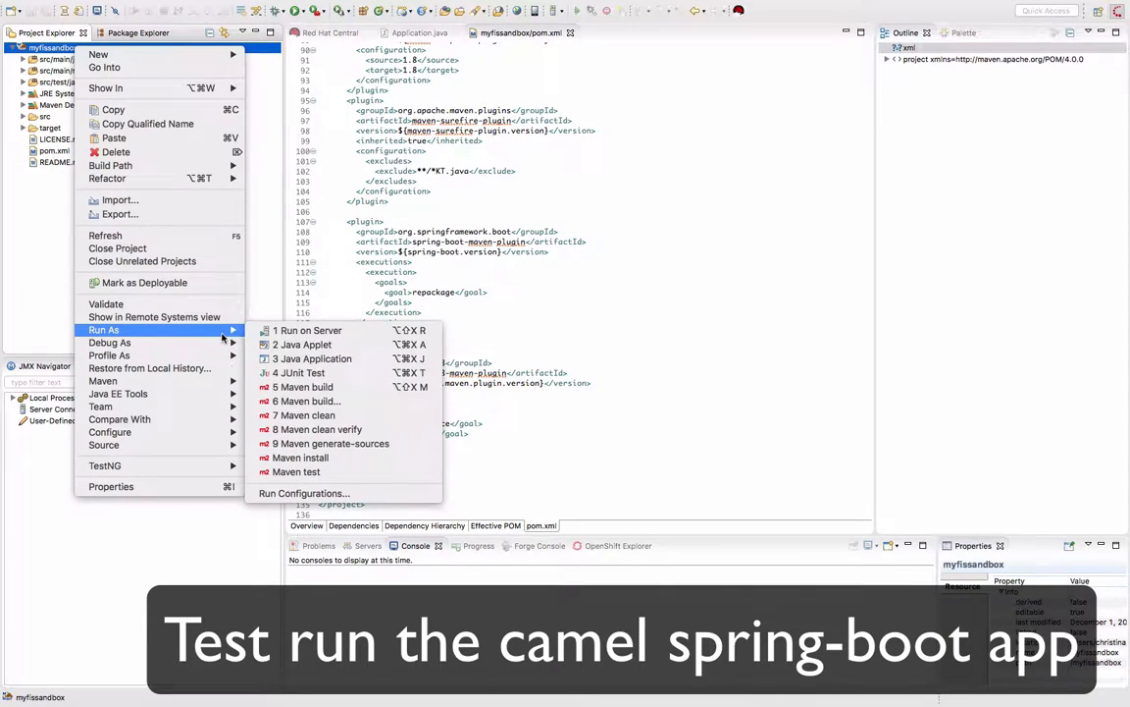
Step: Run the app locally with a spring-boot:run Maven build
click(304, 493)
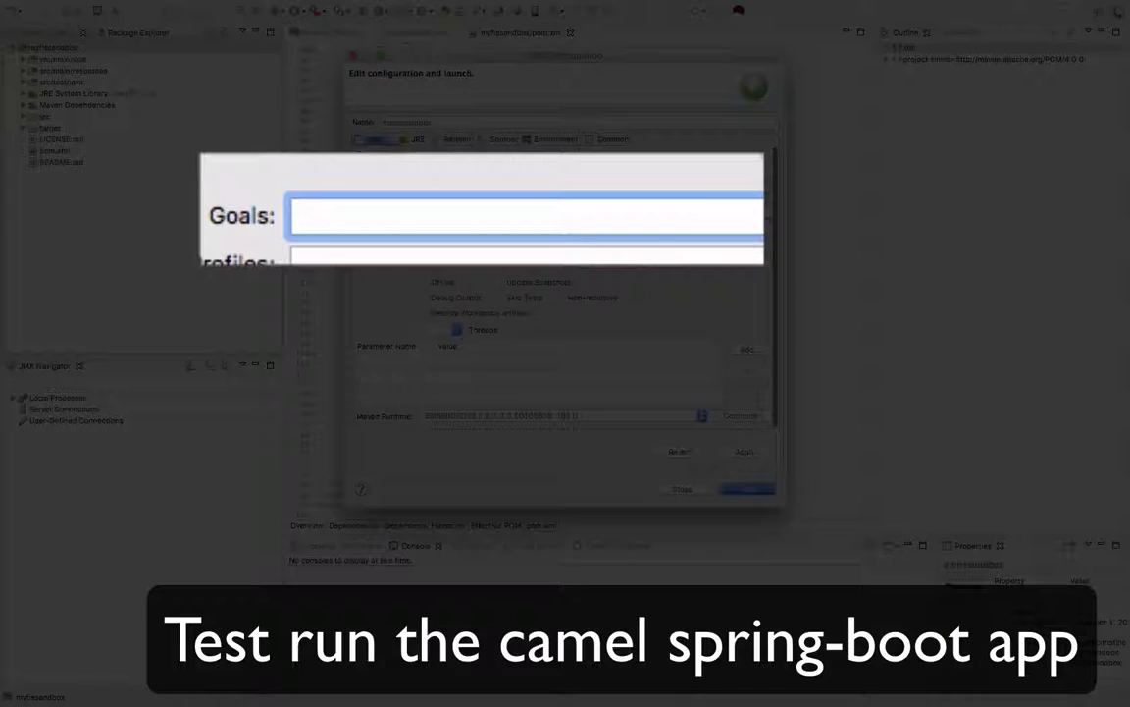
text(spring-bo)
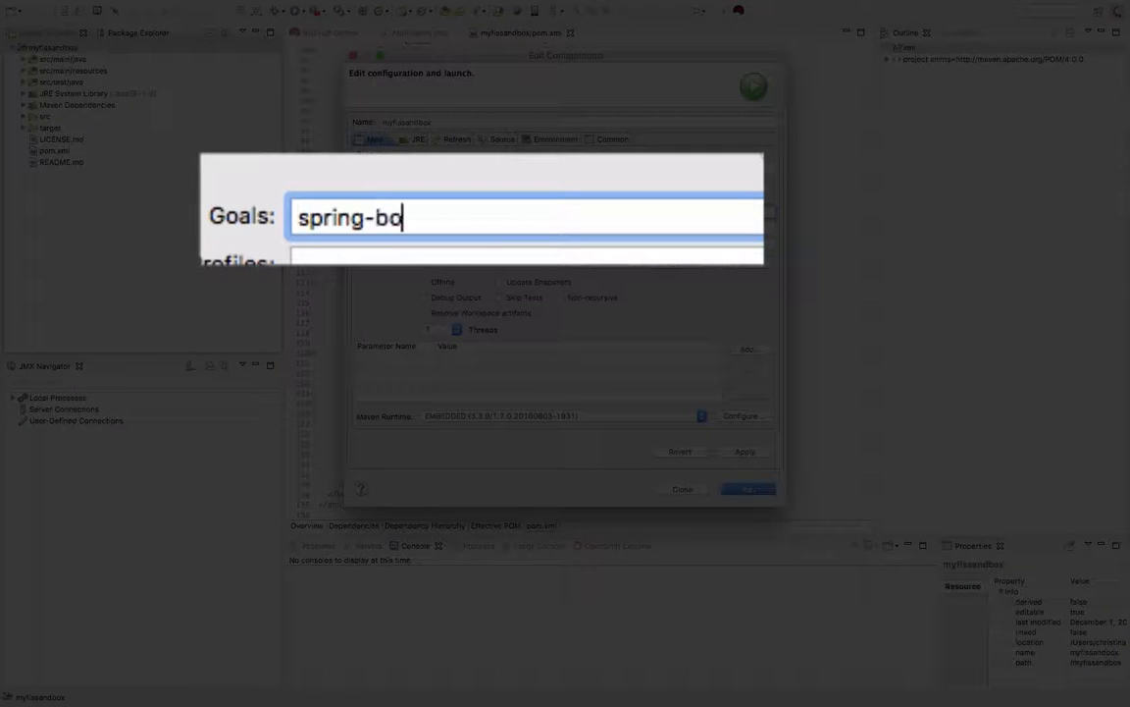
click(682, 489)
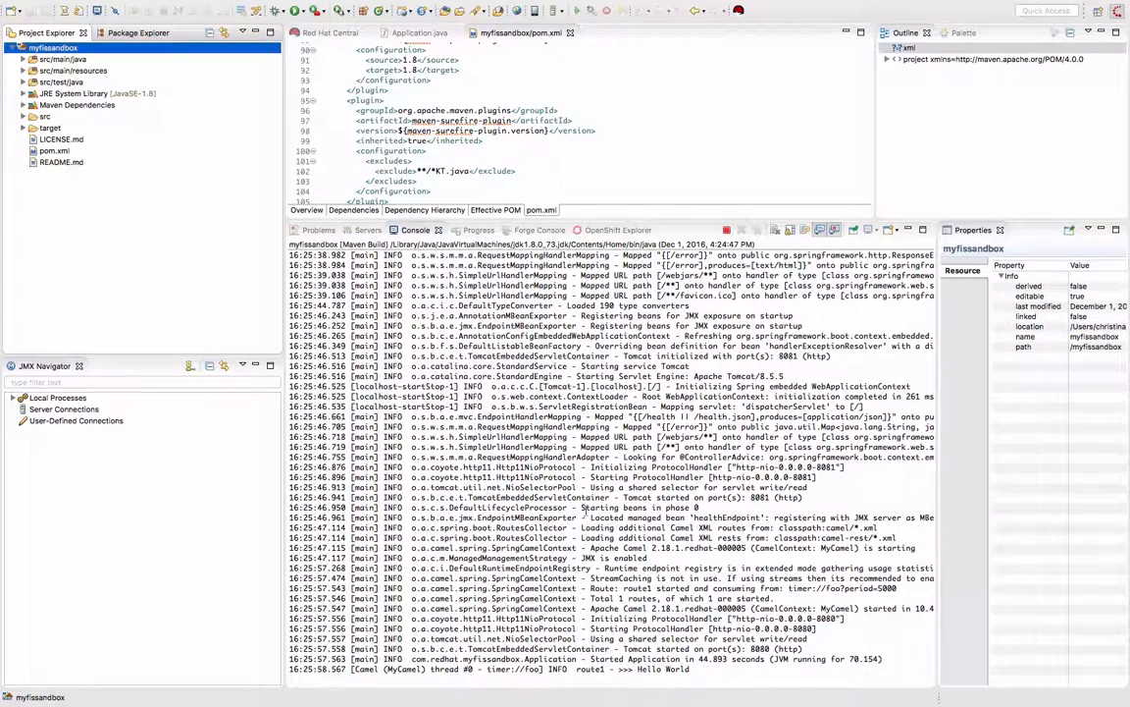
right_click(54, 45)
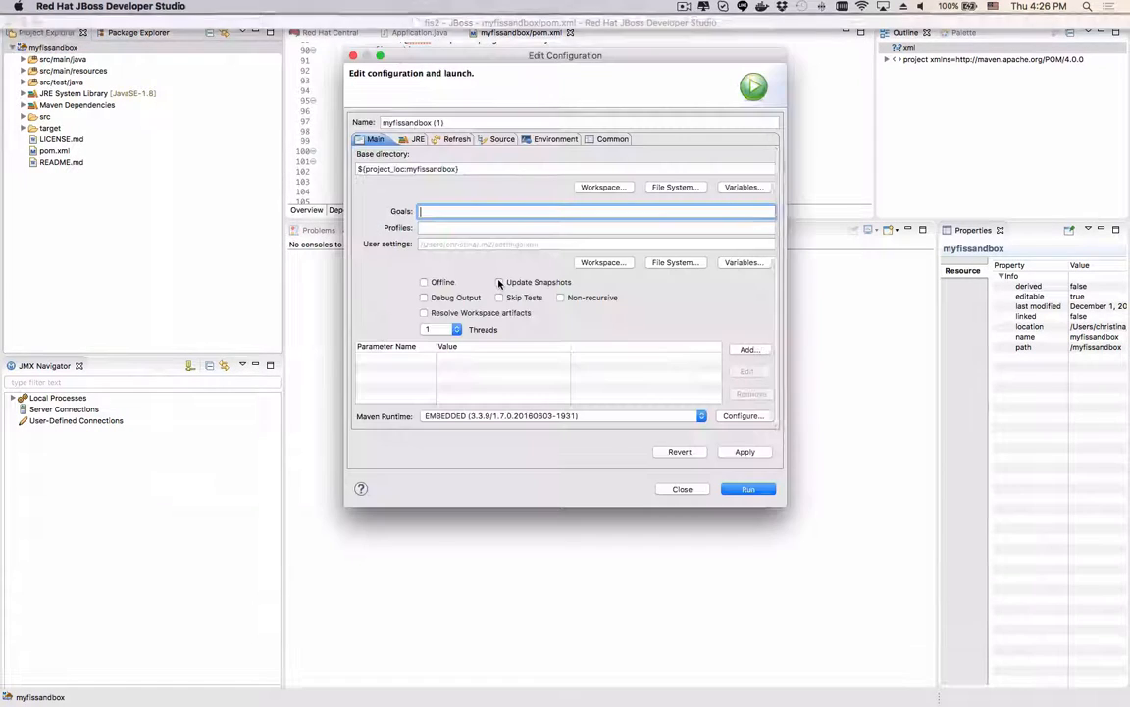
Step: Run a second Maven build with goal fabric8:deploy
text(fab)
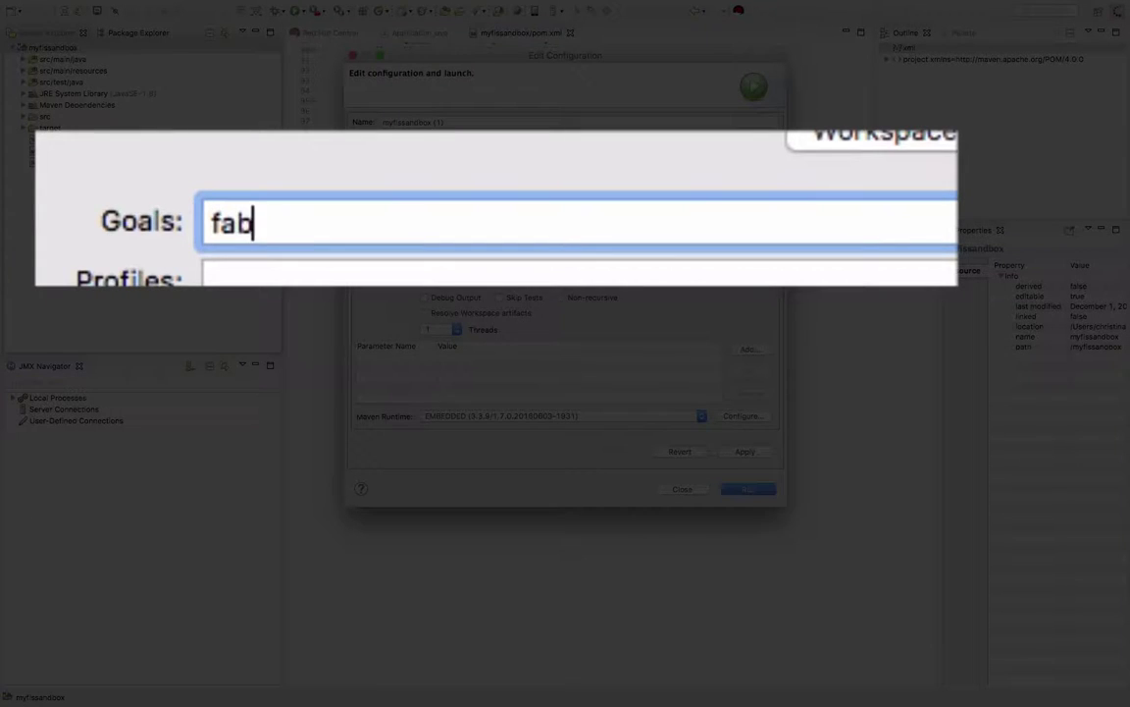
text(ric8:deploy)
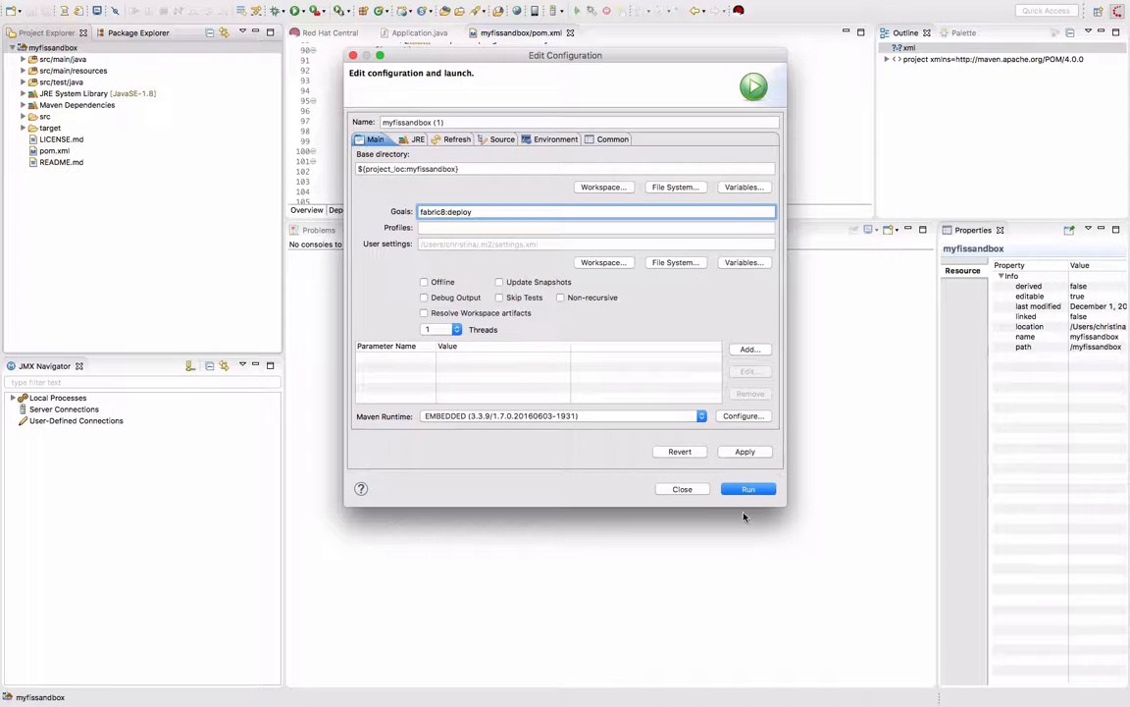
click(748, 489)
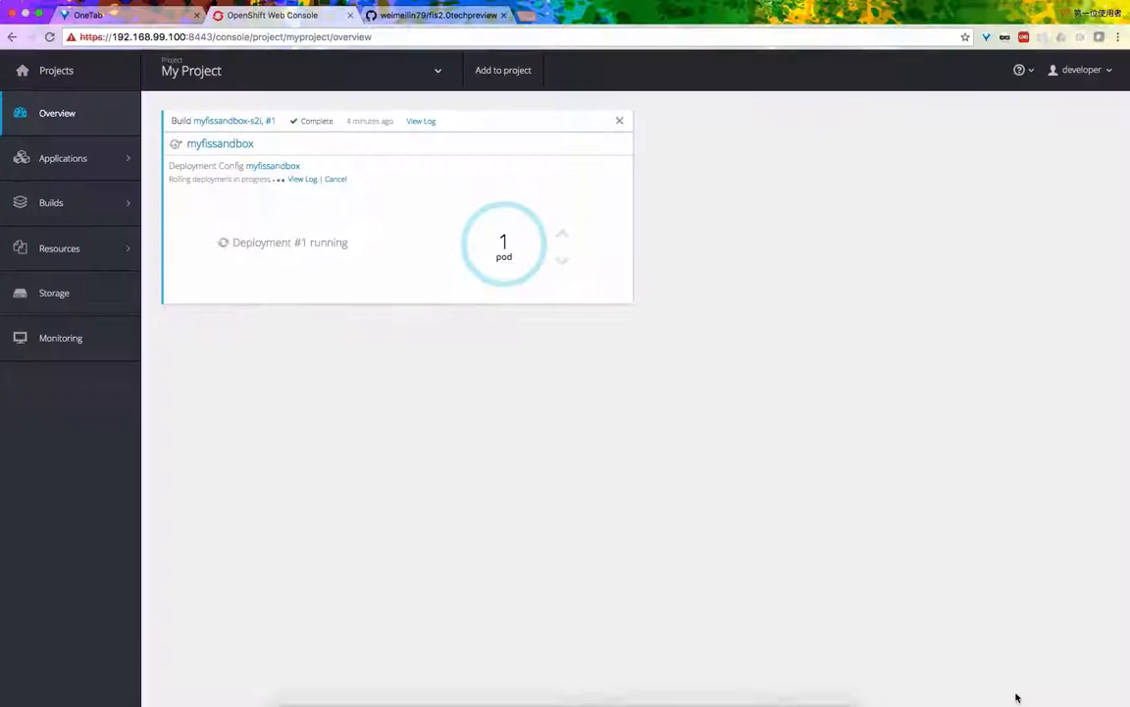
mouse_move(63, 158)
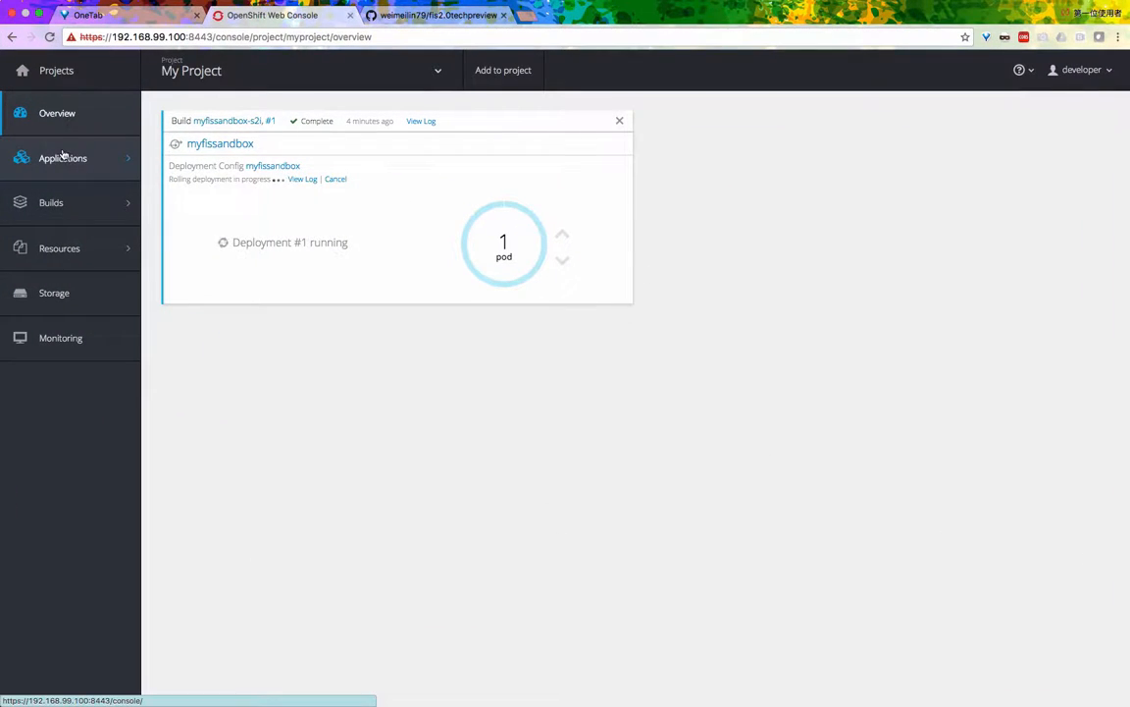
Step: Open the myfissandbox-s2i build config from the Builds list
click(51, 202)
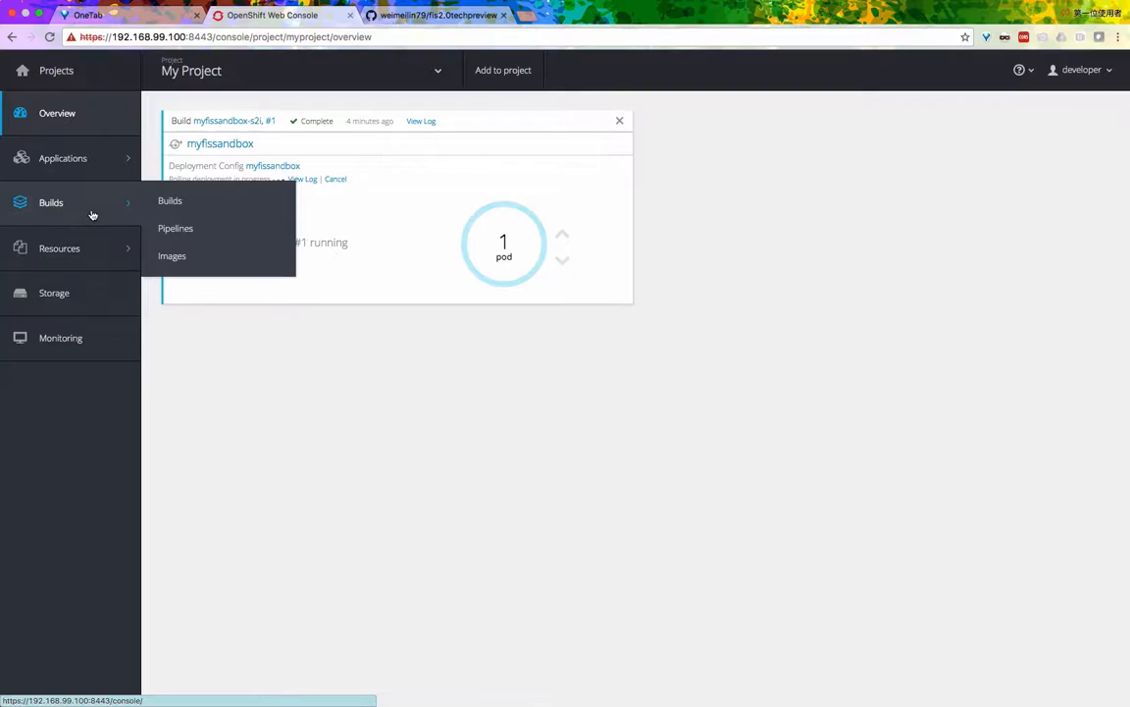
click(170, 200)
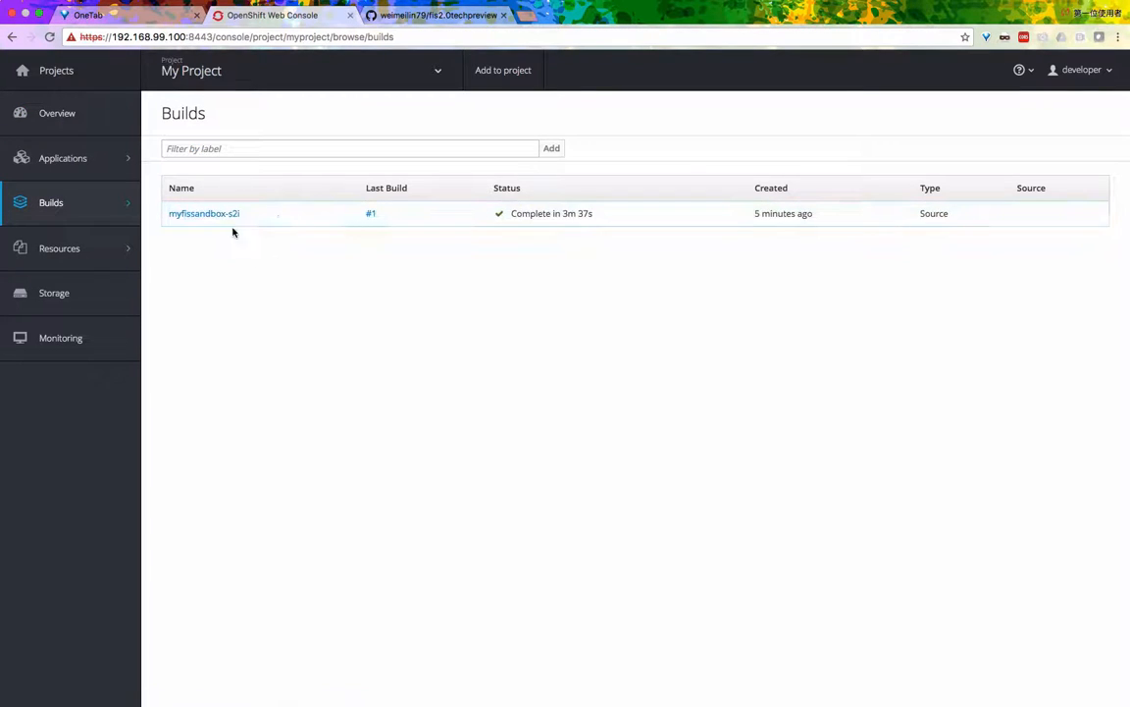
click(204, 213)
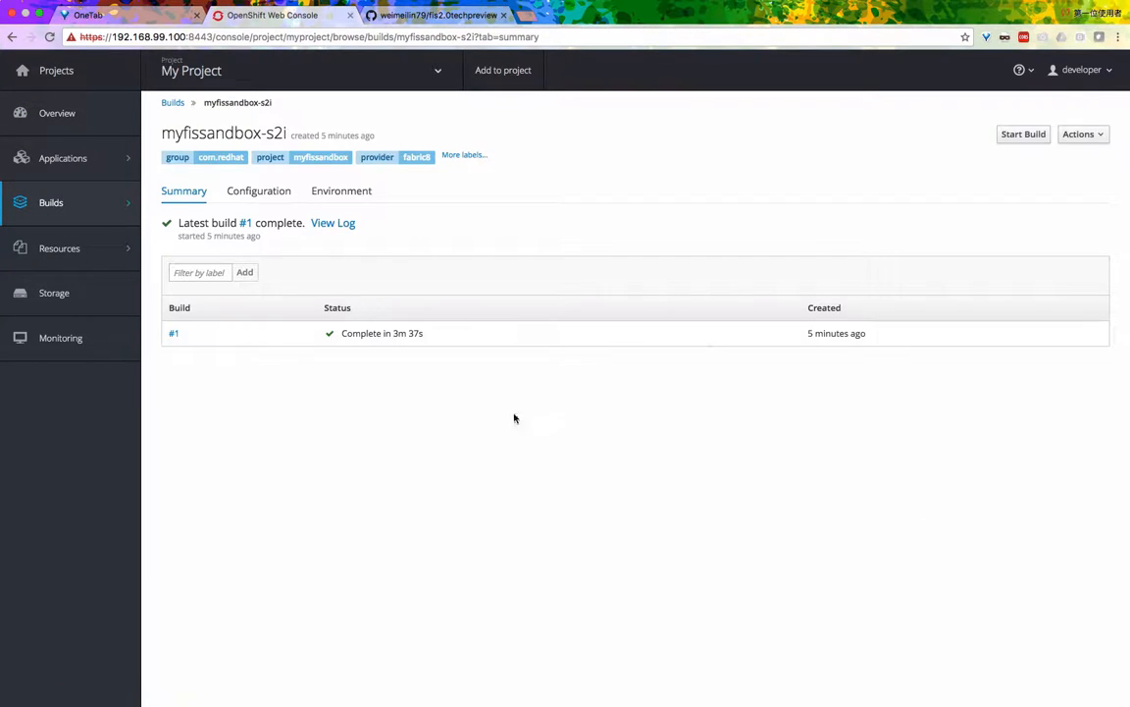
Step: Inspect the build config's YAML without saving, then view its Configuration details
click(1082, 133)
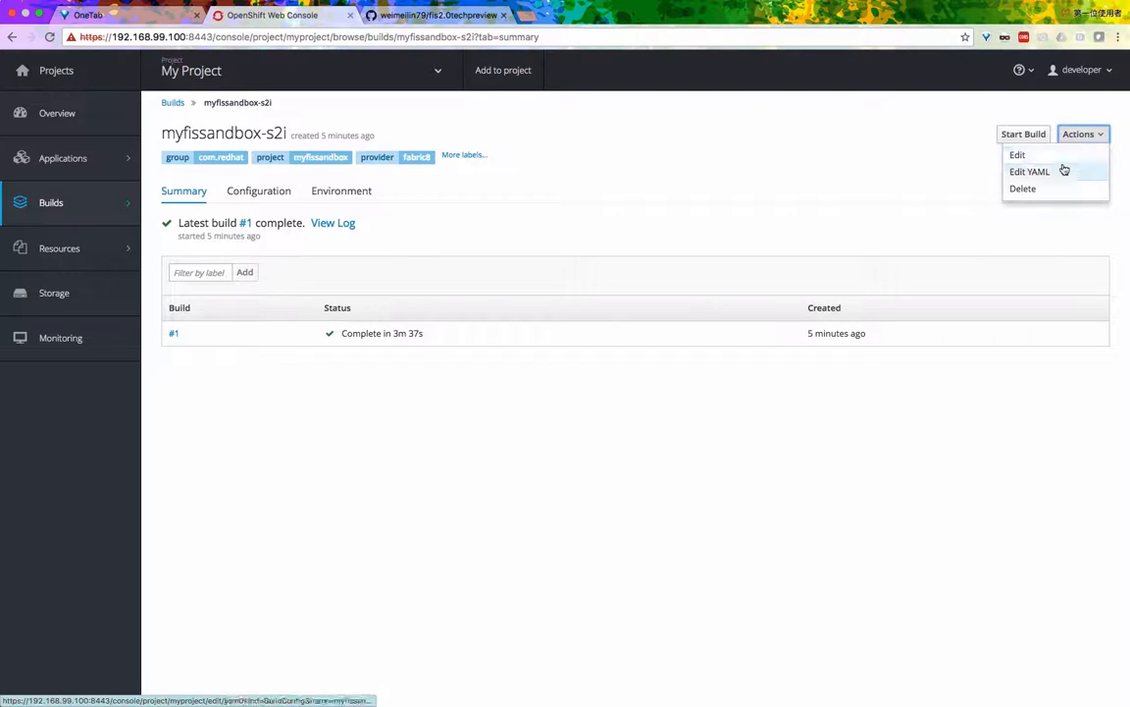
click(1029, 172)
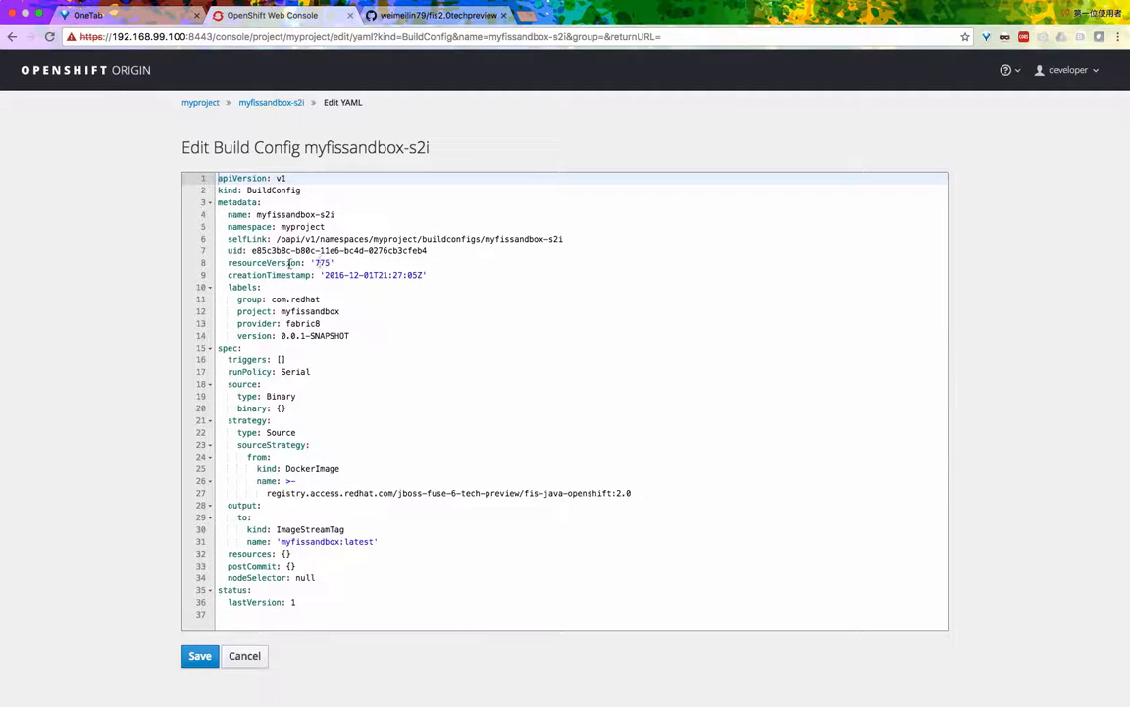
mouse_move(243, 657)
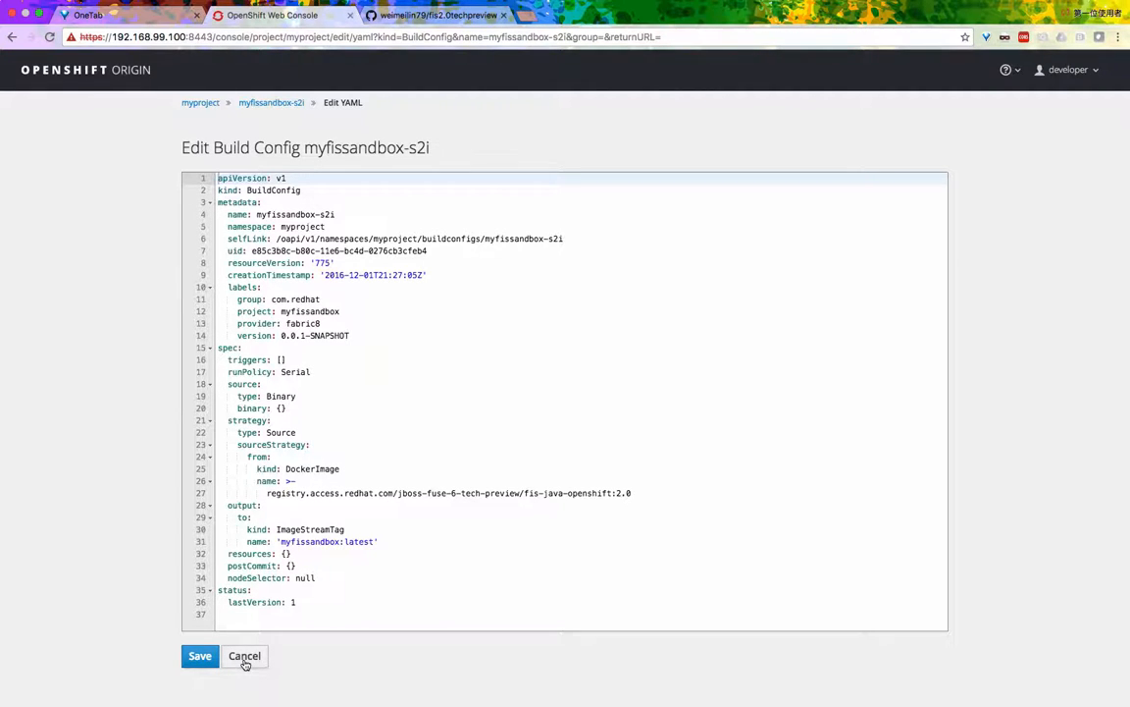
click(243, 656)
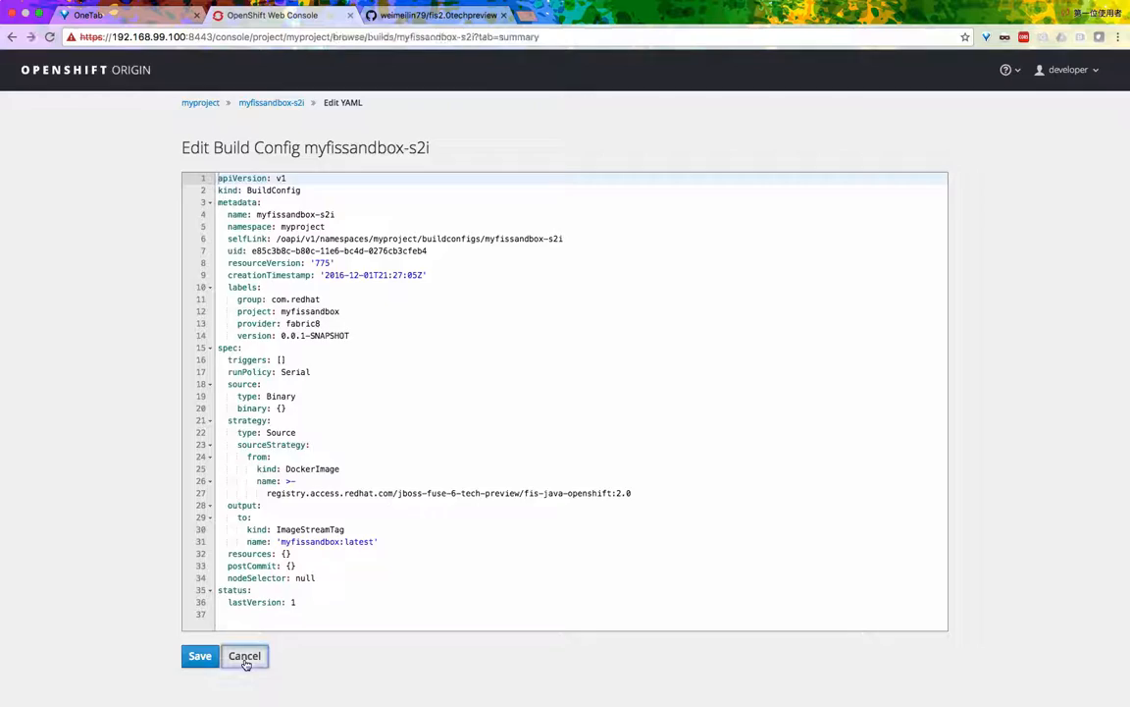
click(243, 656)
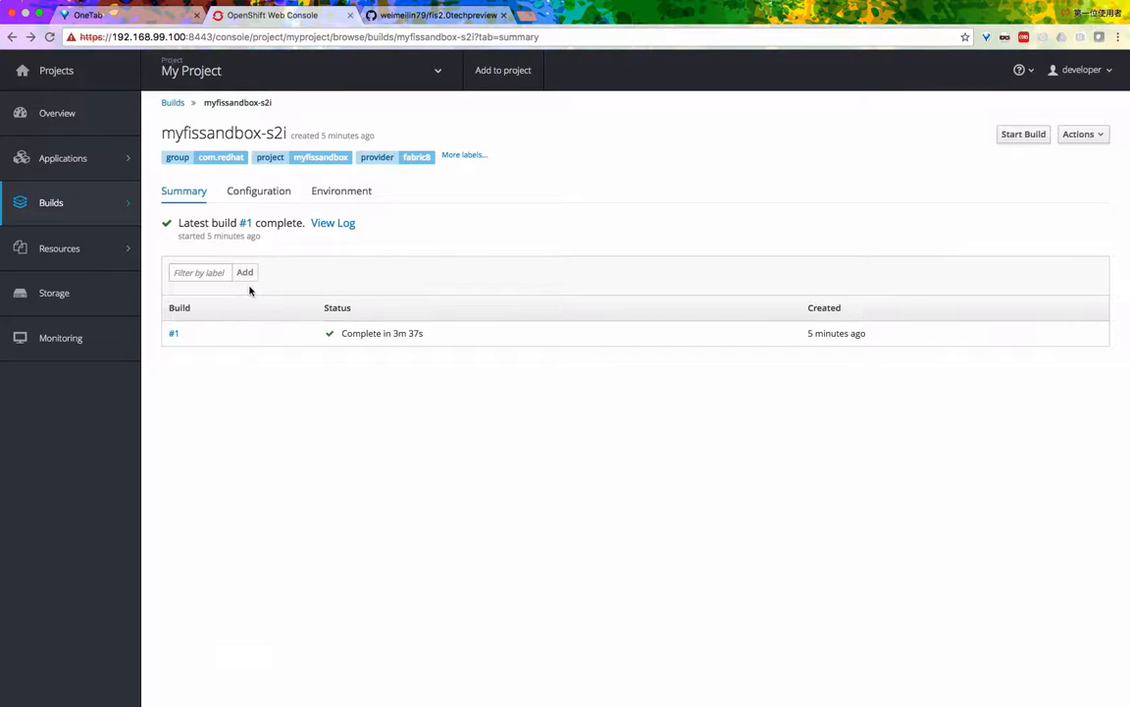
mouse_move(499, 284)
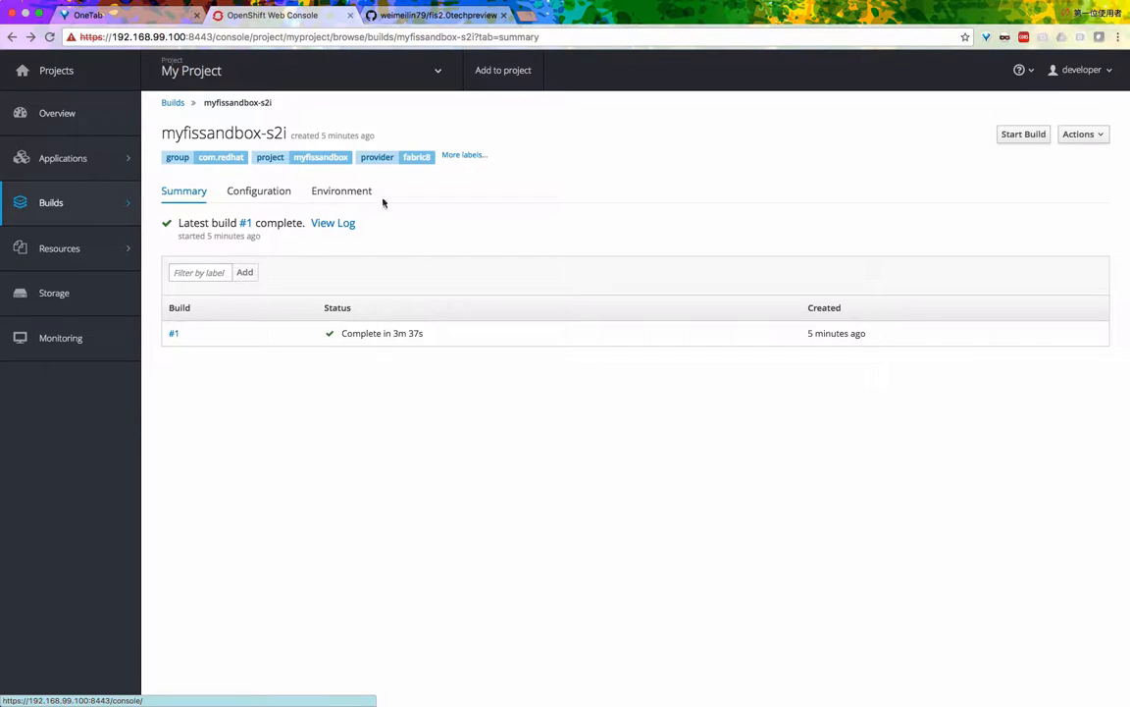
click(258, 191)
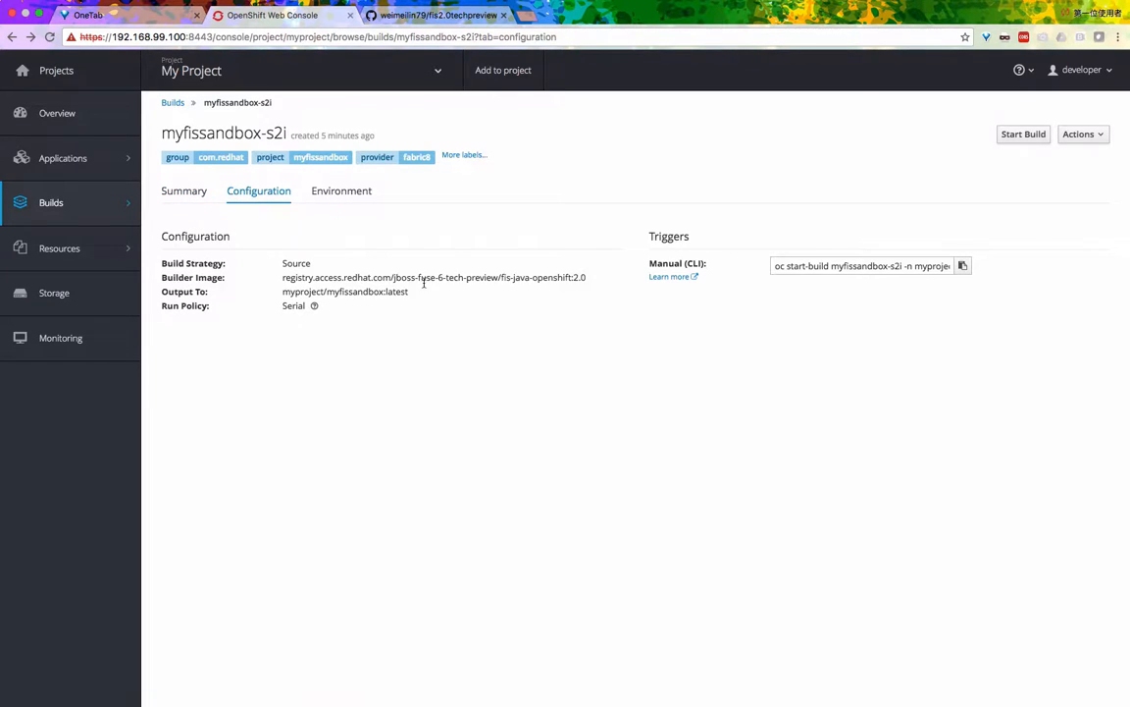
mouse_move(4, 360)
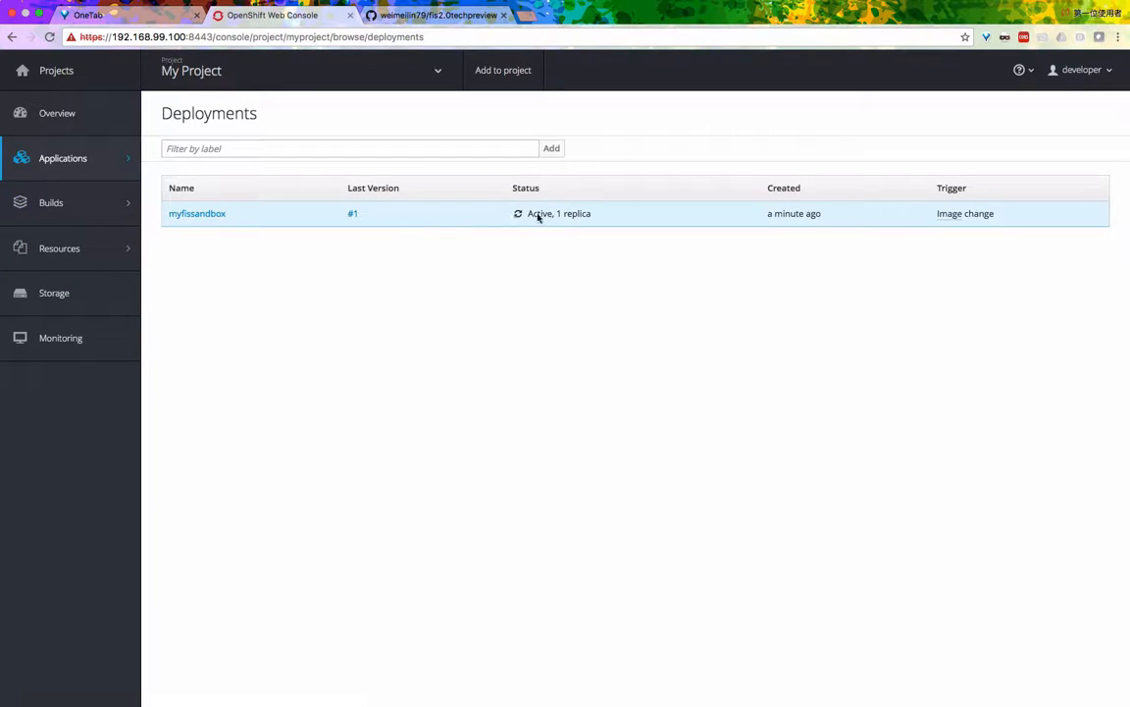
Step: Open the myfissandbox pod from Applications > Pods and review its Spring Boot logs
click(62, 158)
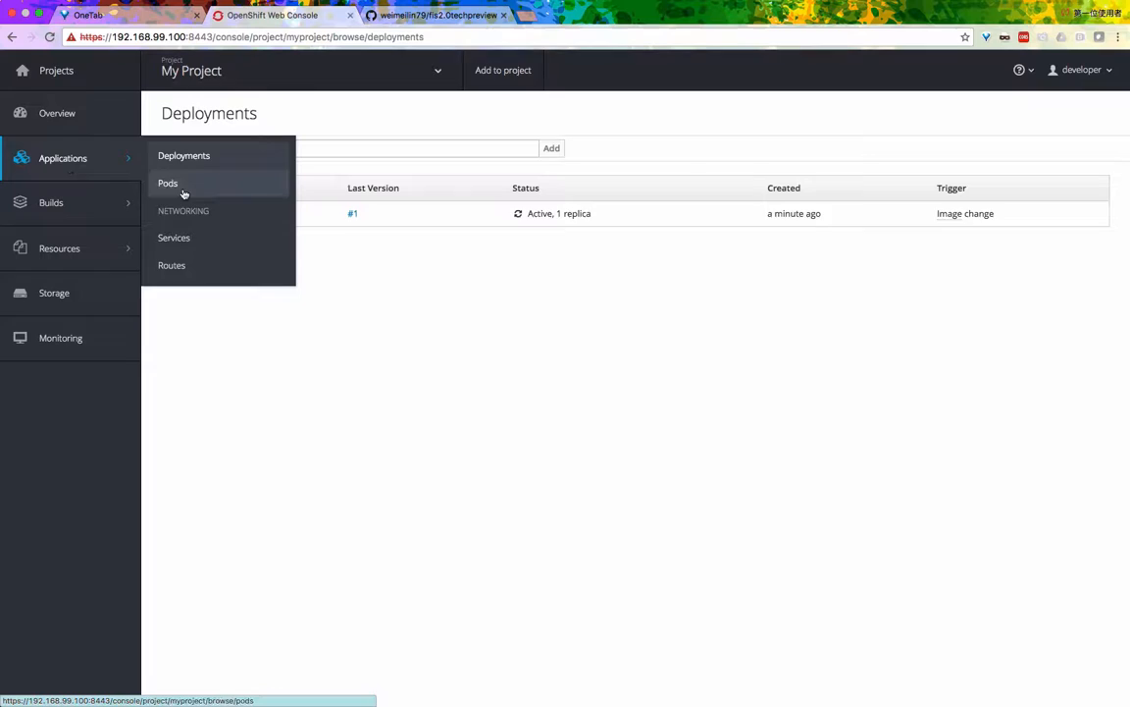
click(167, 183)
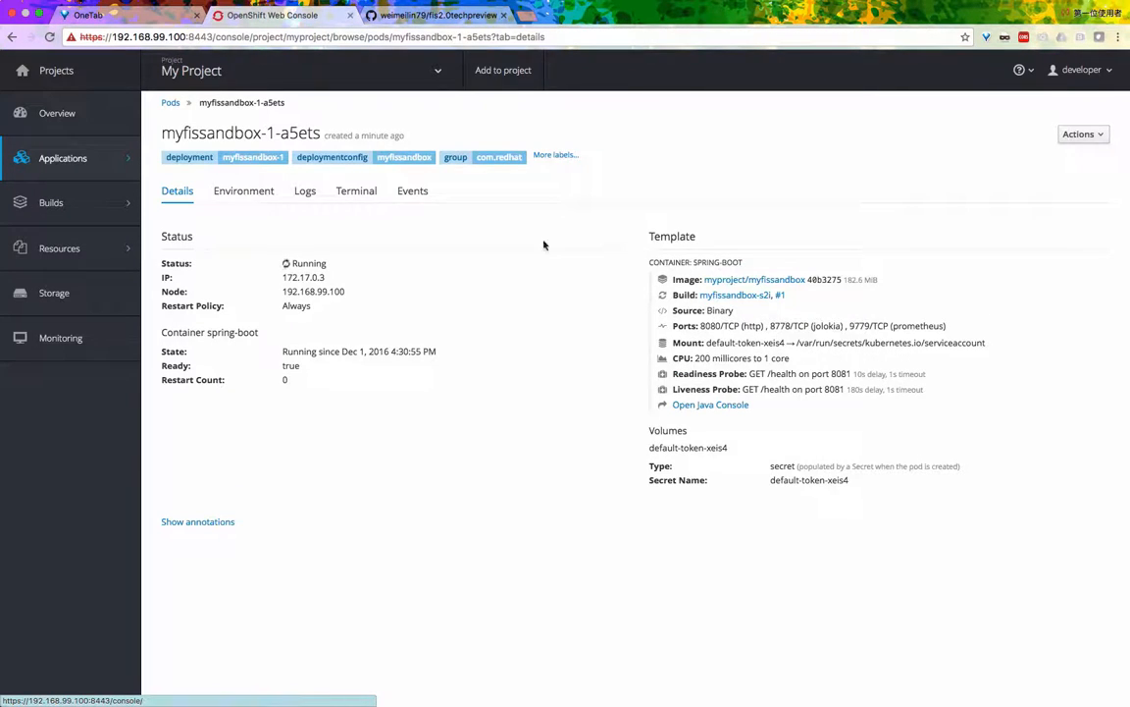
click(305, 191)
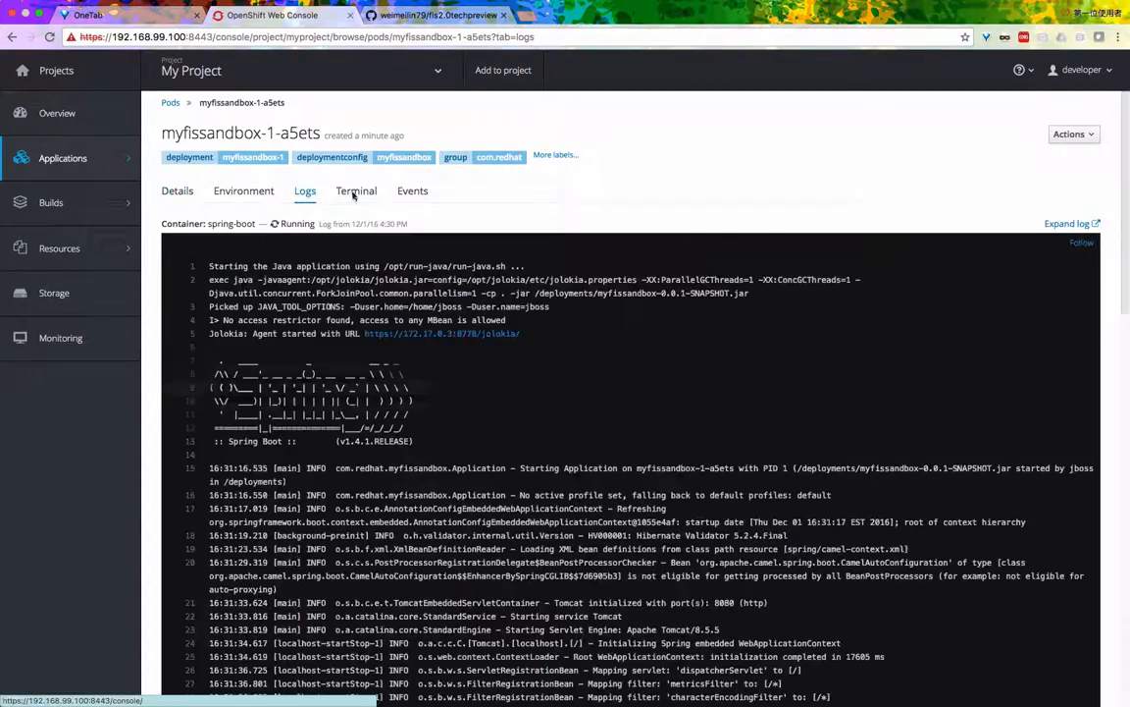
scroll(down, 3)
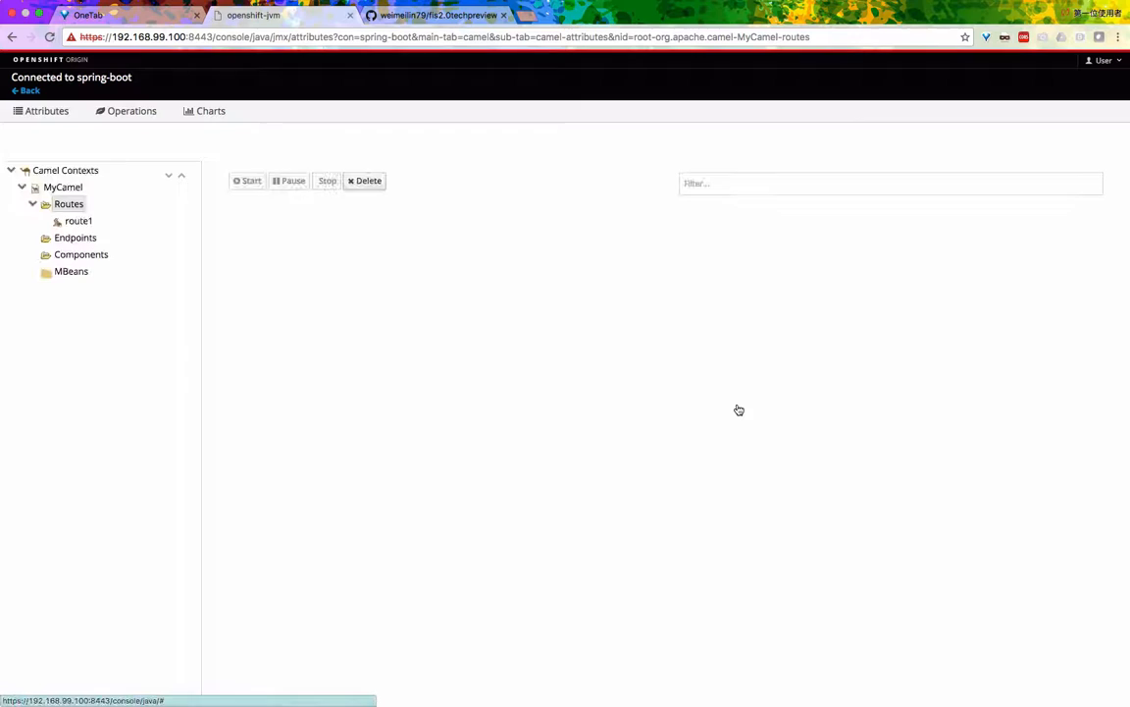
Step: Show the Camel route diagram of the MyCamel context, timer to Hello World to Log
click(296, 139)
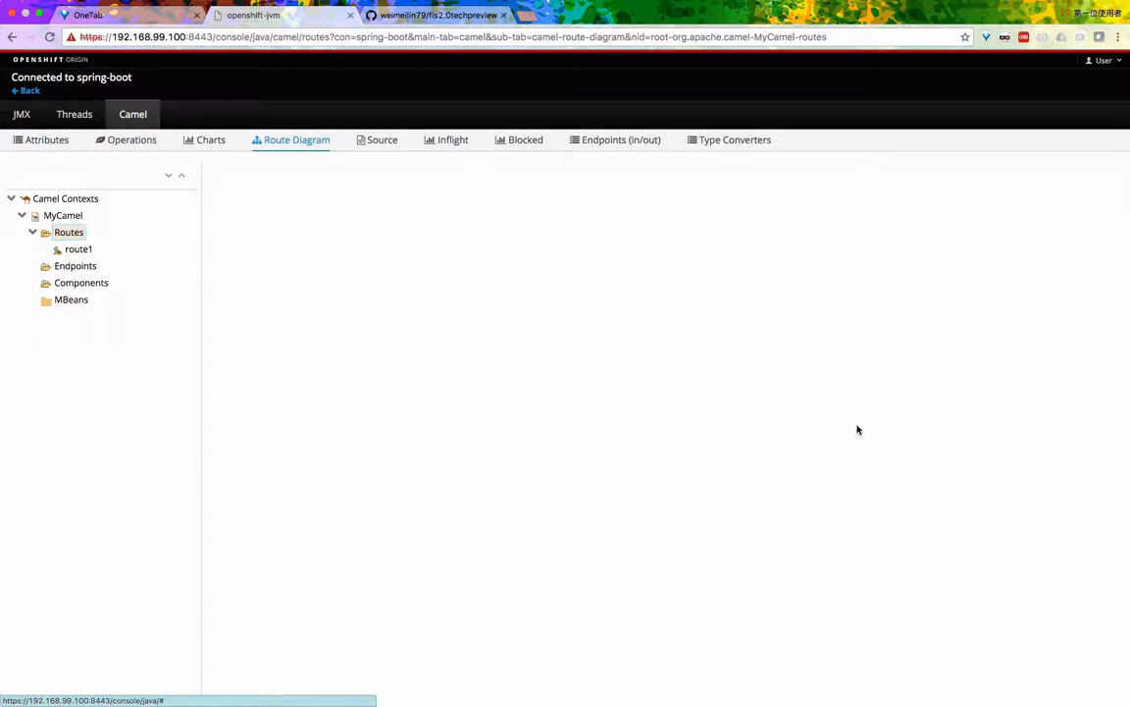
click(78, 248)
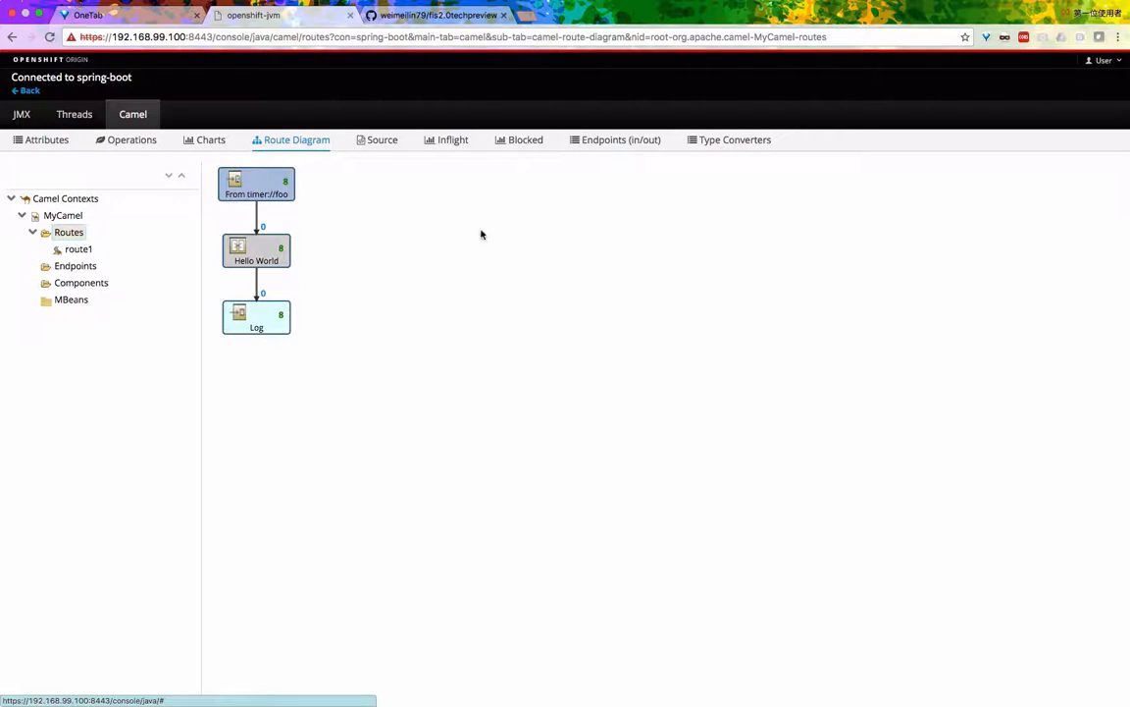
mouse_move(423, 336)
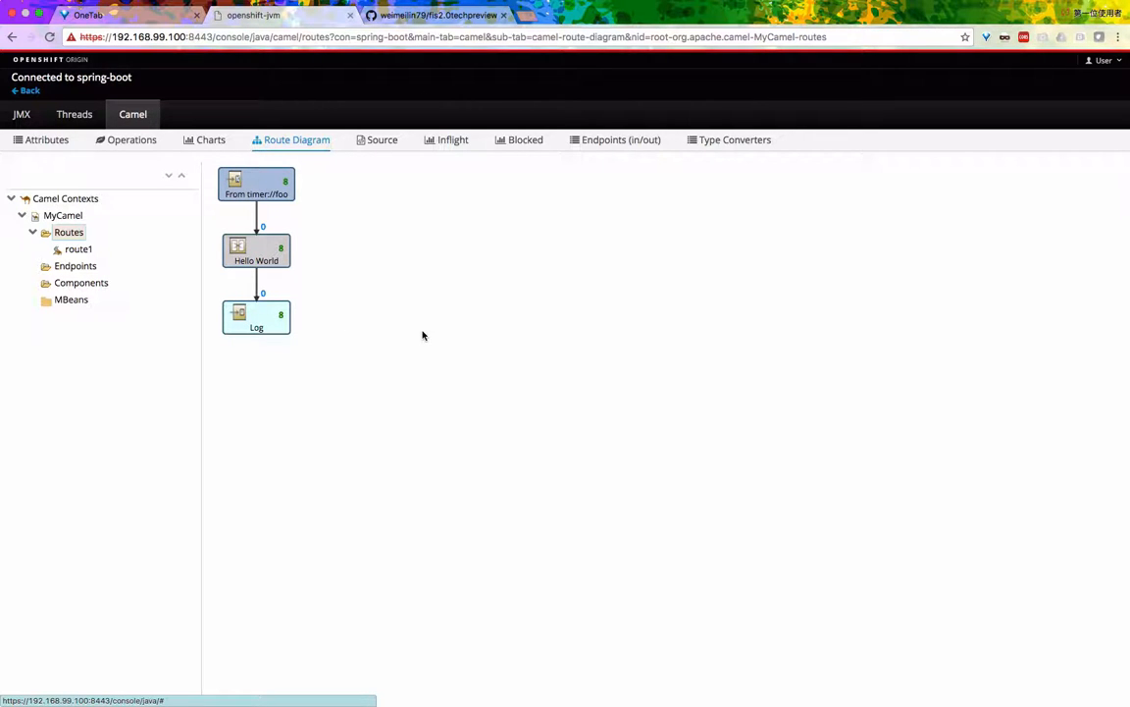